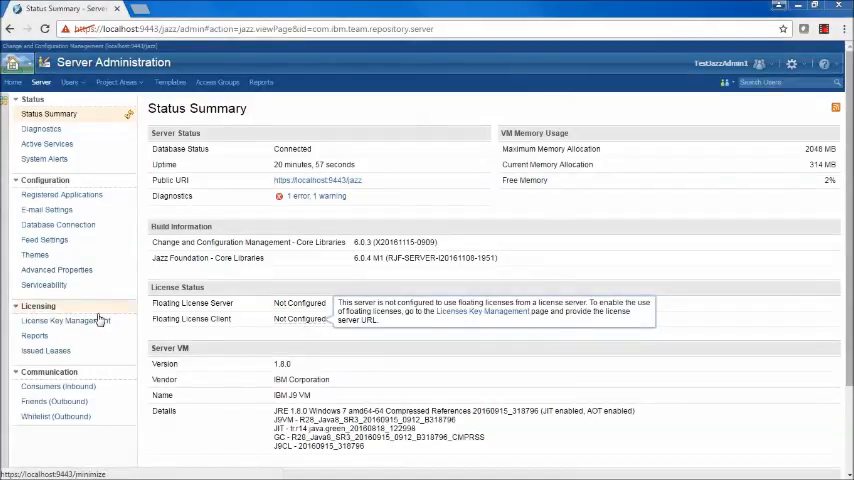
{"action": "mouse_move", "coordinate": [57, 270]}
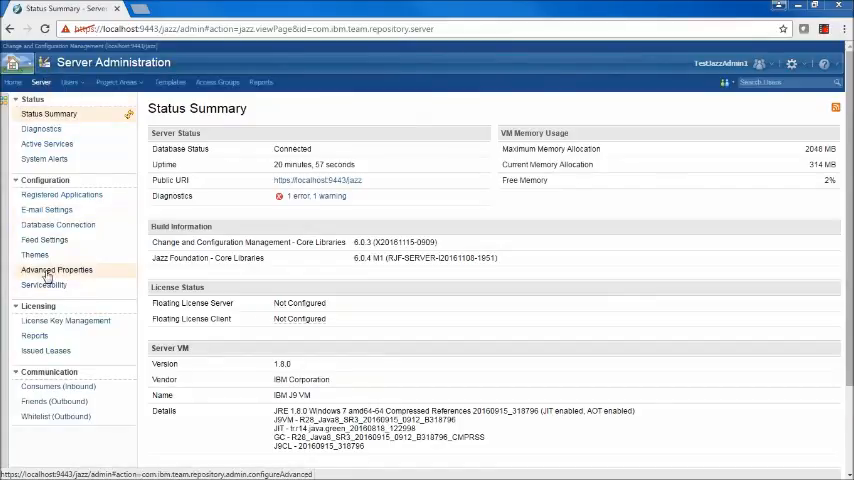
Step: Find the 'rich text' settings in Advanced Properties and edit Enable extended rich text presentation
{"action": "left_click", "coordinate": [57, 269]}
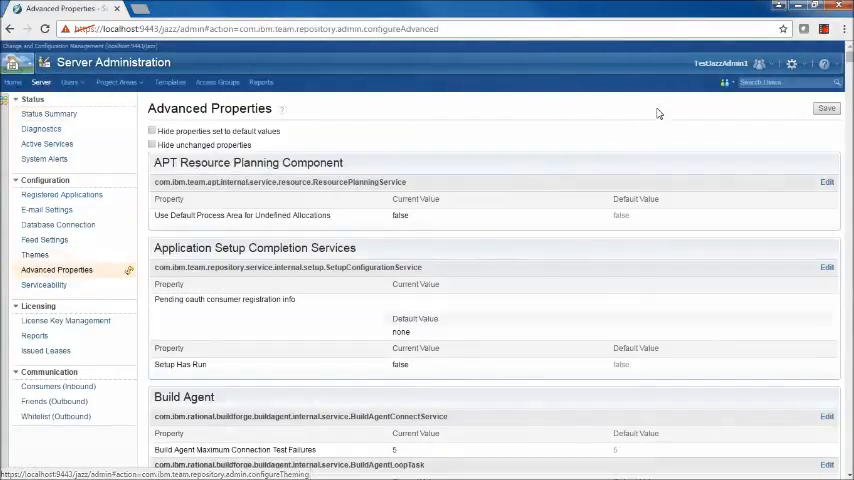
{"action": "key", "text": "ctrl+f"}
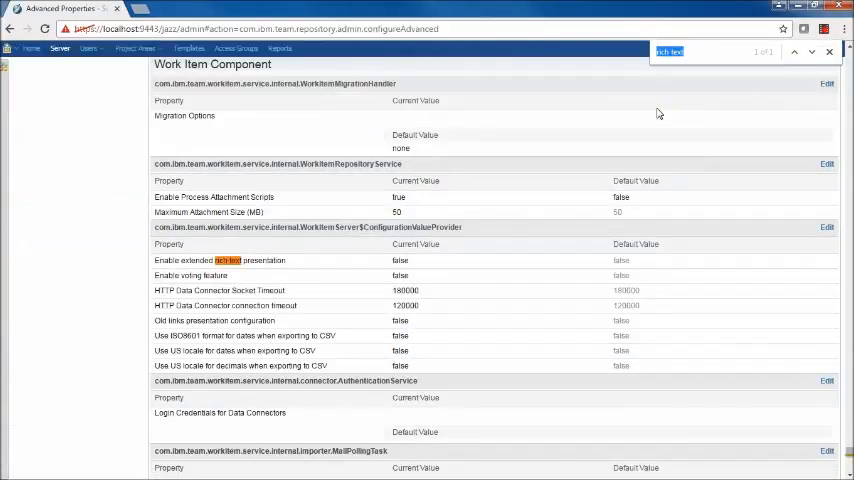
{"action": "mouse_move", "coordinate": [168, 271]}
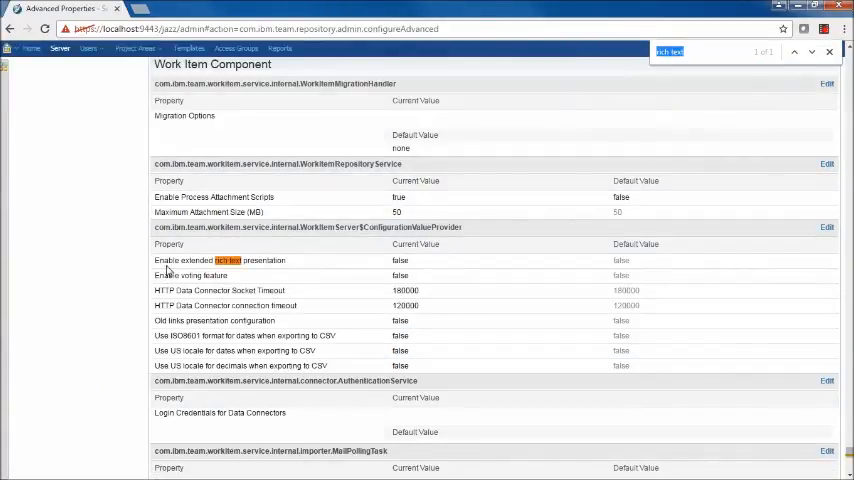
{"action": "mouse_move", "coordinate": [205, 260]}
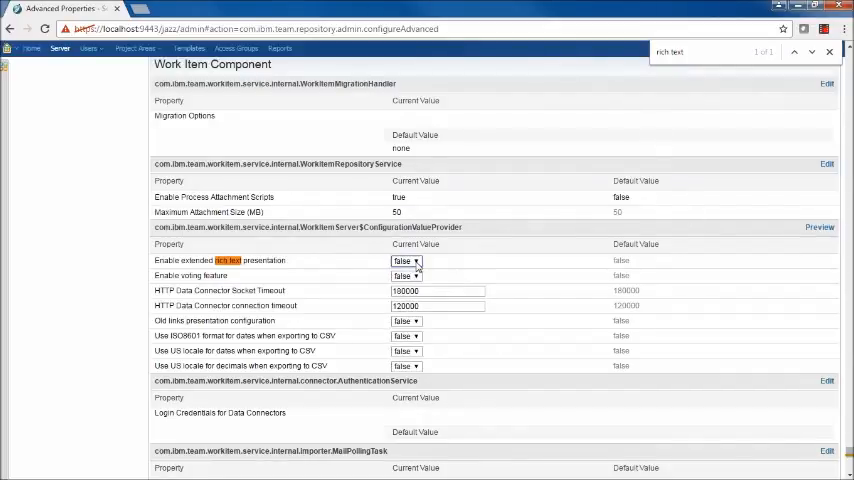
{"action": "left_click", "coordinate": [405, 261]}
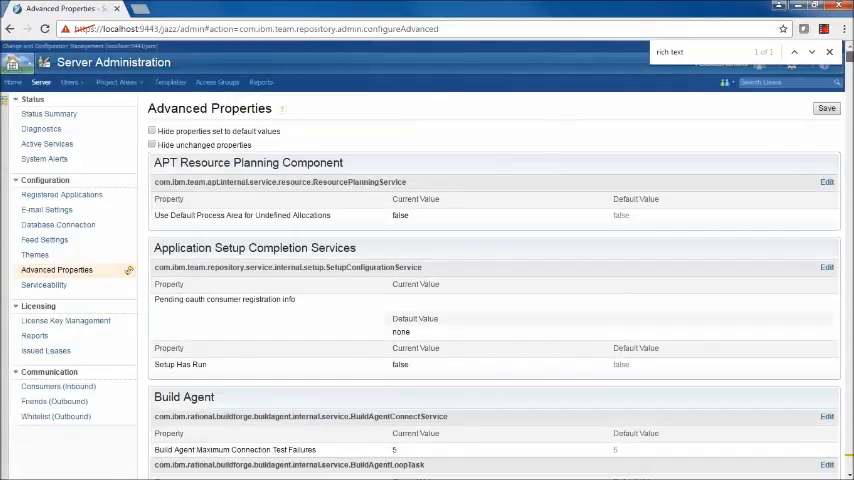
Step: Save the Advanced Properties changes and confirm the success message
{"action": "left_click", "coordinate": [826, 108]}
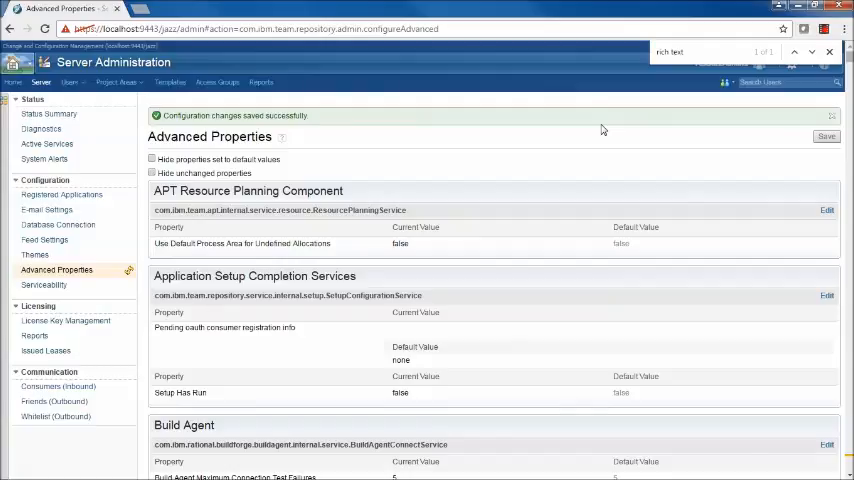
{"action": "mouse_move", "coordinate": [465, 138]}
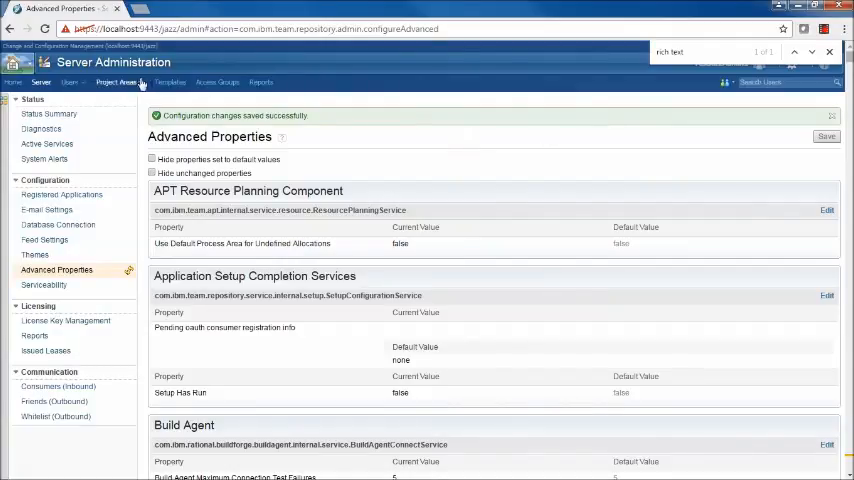
Step: Open the RichTextDemo project area and show the Task type in Types and Attributes
{"action": "left_click", "coordinate": [116, 82]}
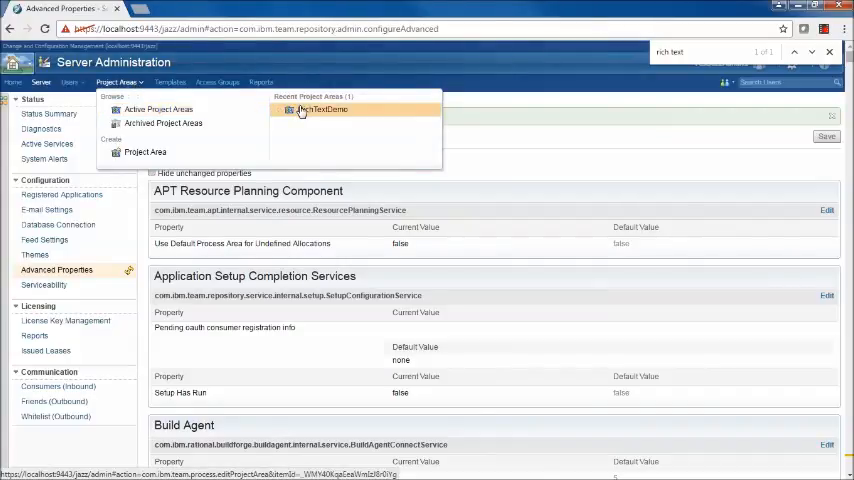
{"action": "mouse_move", "coordinate": [301, 110]}
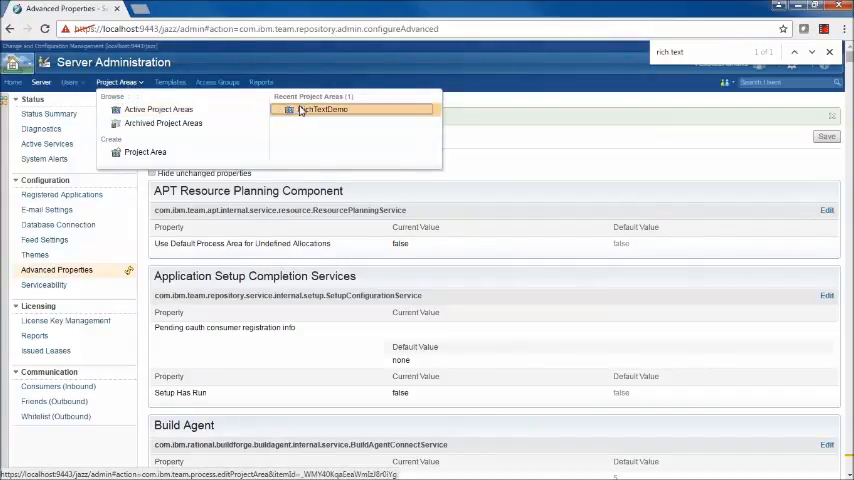
{"action": "left_click", "coordinate": [322, 110]}
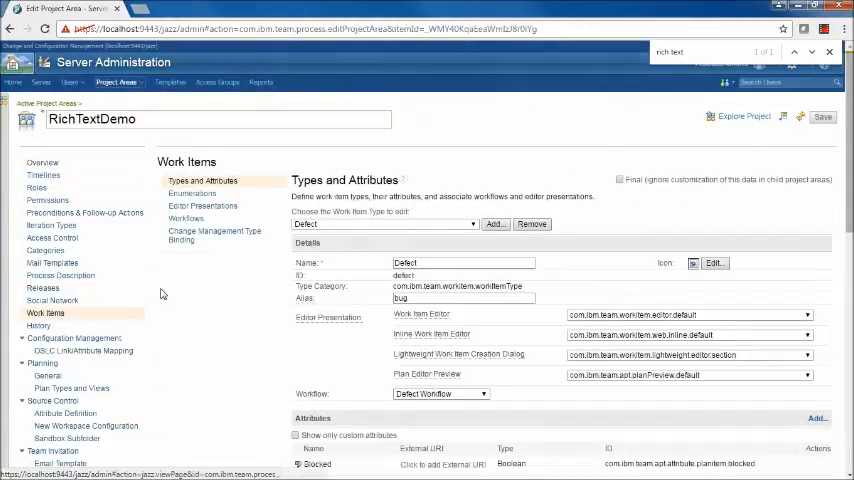
{"action": "left_click", "coordinate": [383, 224]}
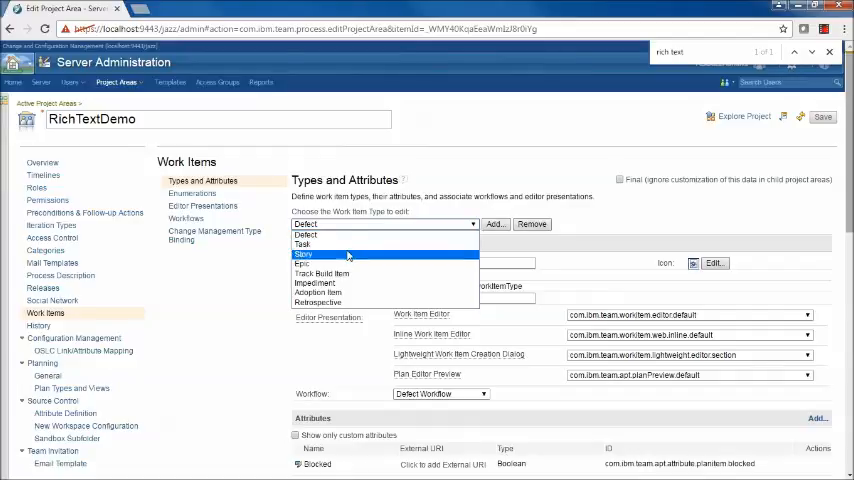
{"action": "left_click", "coordinate": [303, 244]}
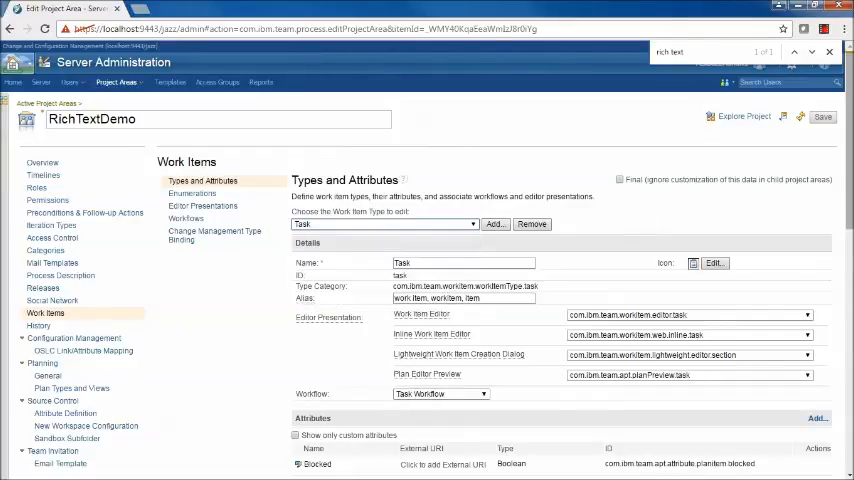
{"action": "scroll", "scroll_direction": "down", "scroll_amount": 3}
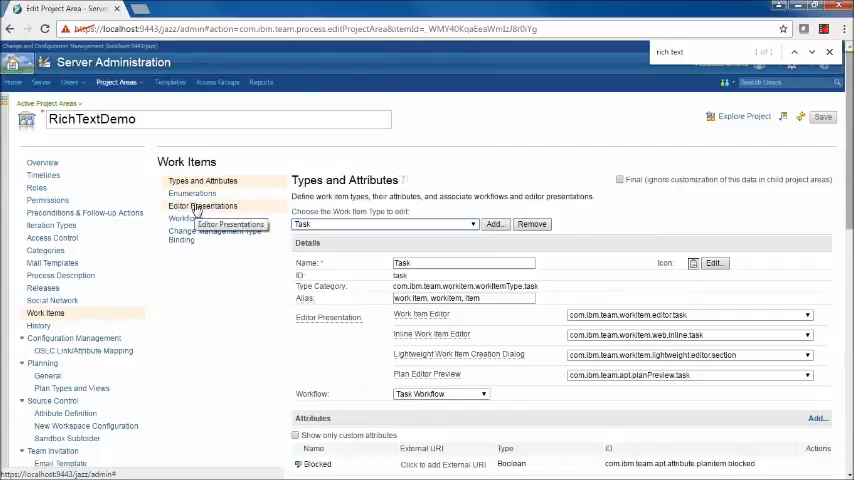
Step: Show the Task editor presentation layout with its RichTextTab on Editor Presentations
{"action": "left_click", "coordinate": [203, 206]}
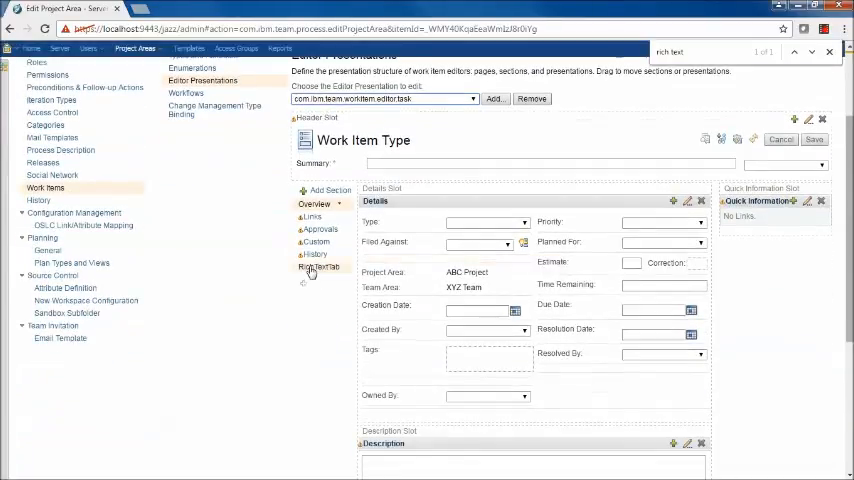
{"action": "mouse_move", "coordinate": [319, 267]}
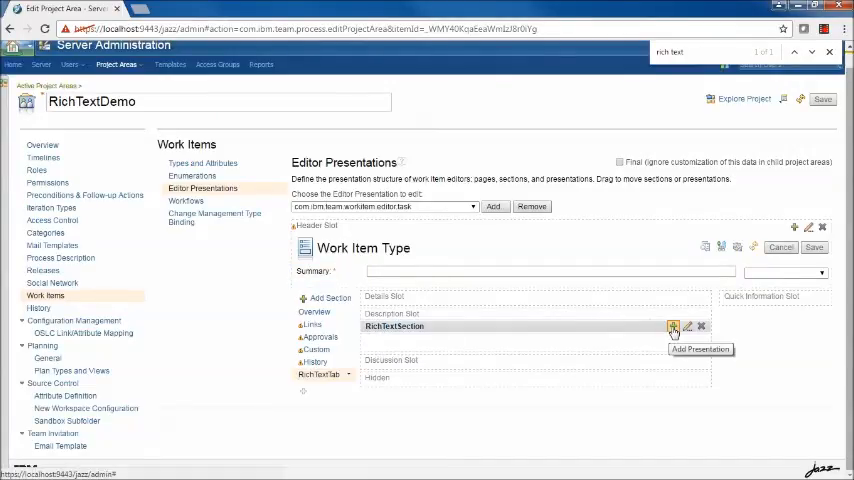
Step: Add a RichTextSection presentation with attribute RichTextLargeHTML and kind HTML
{"action": "left_click", "coordinate": [673, 327]}
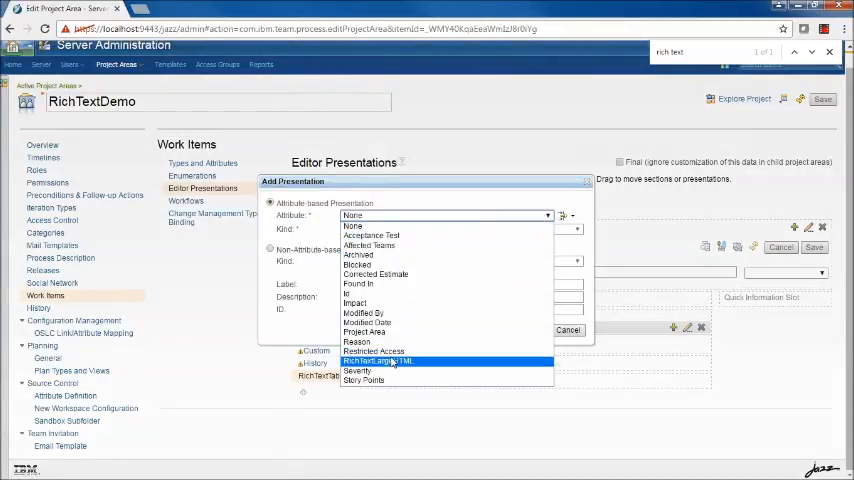
{"action": "left_click", "coordinate": [377, 361]}
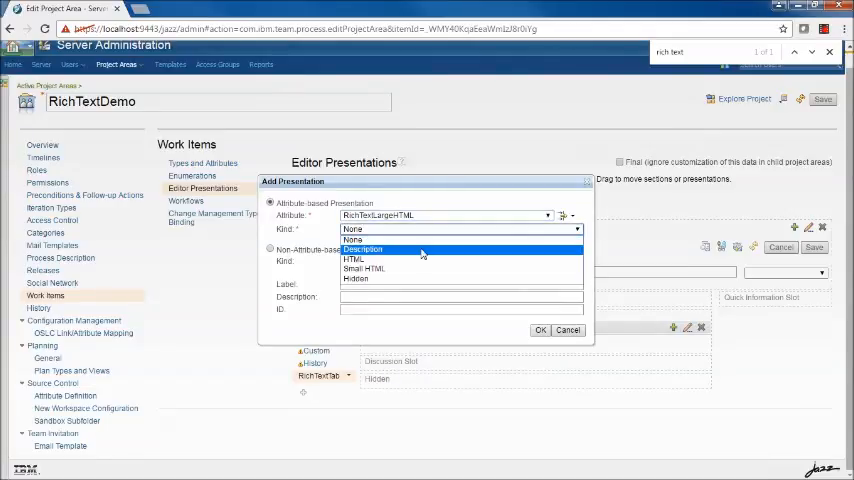
{"action": "mouse_move", "coordinate": [354, 259]}
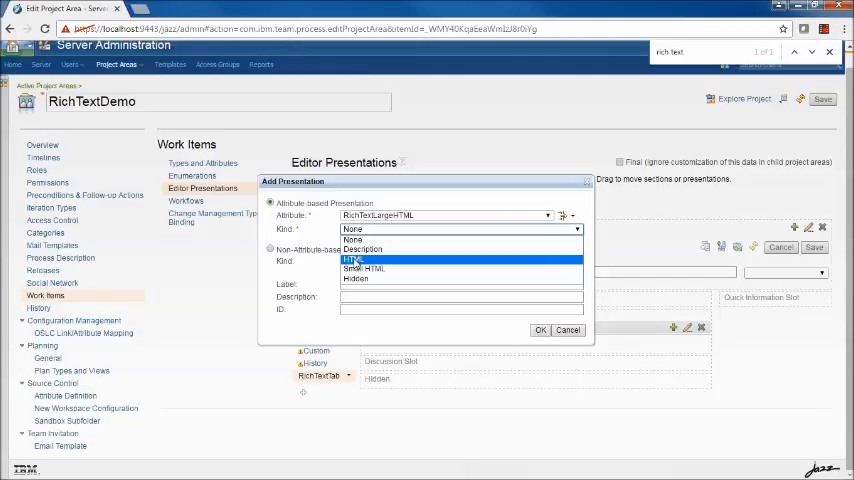
{"action": "left_click", "coordinate": [352, 258]}
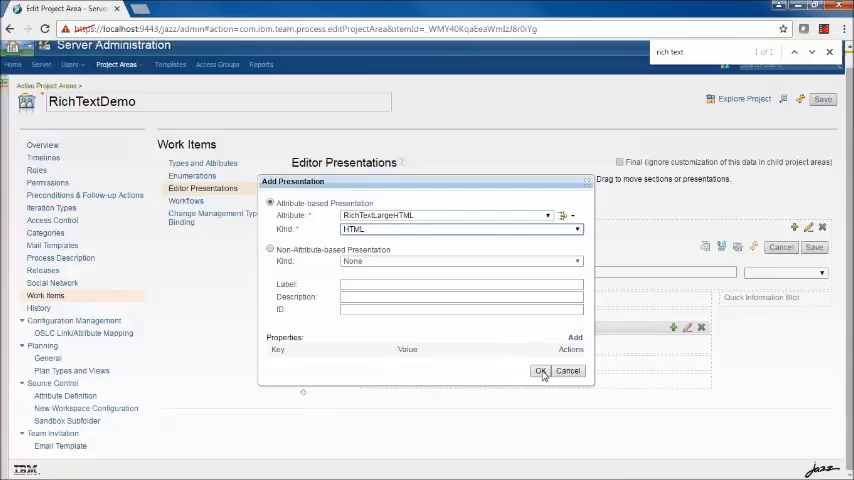
{"action": "left_click", "coordinate": [540, 370]}
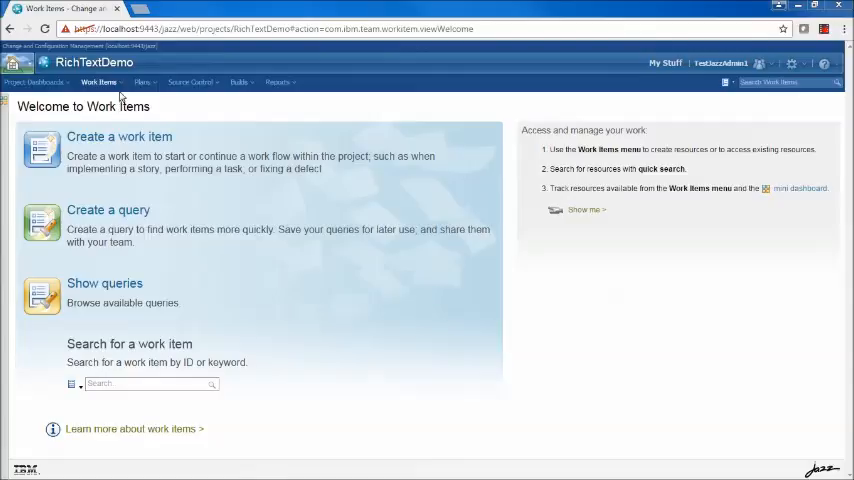
Step: Create a new Task work item in RichTextDemo from the Work Items menu
{"action": "left_click", "coordinate": [98, 82]}
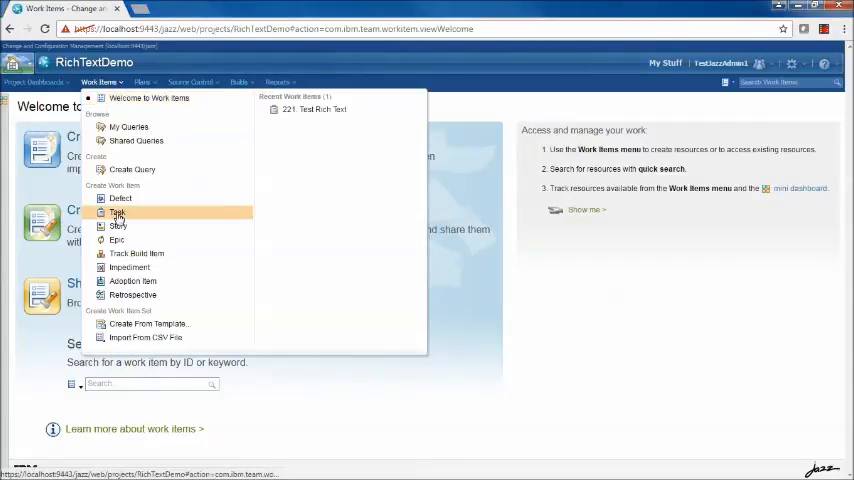
{"action": "left_click", "coordinate": [117, 212]}
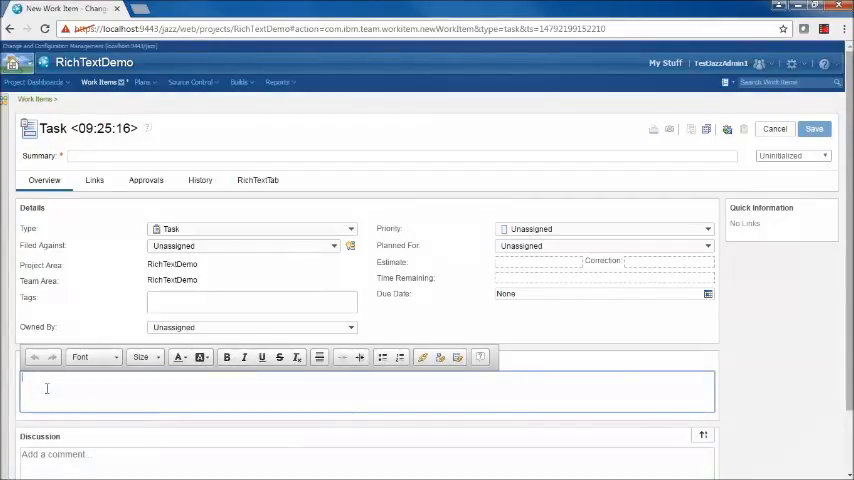
Step: Set the 'Change font' sample line to Tahoma at size 16
{"action": "scroll", "scroll_direction": "down", "scroll_amount": 3}
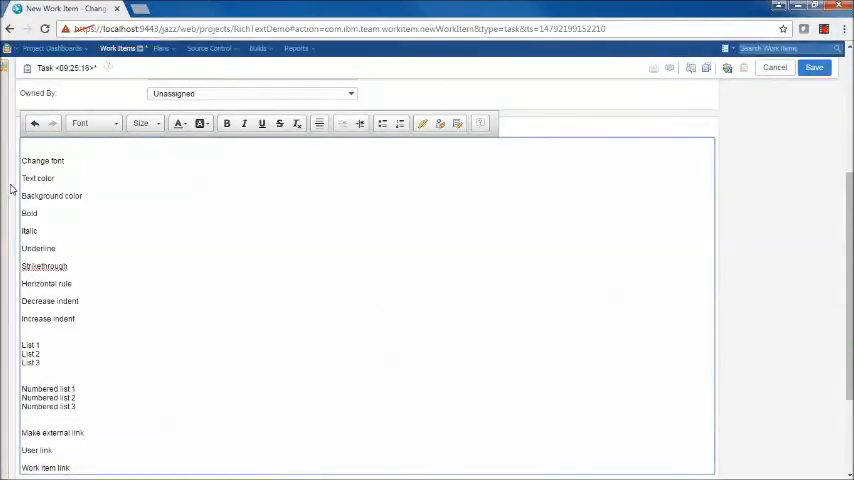
{"action": "double_click", "coordinate": [53, 160]}
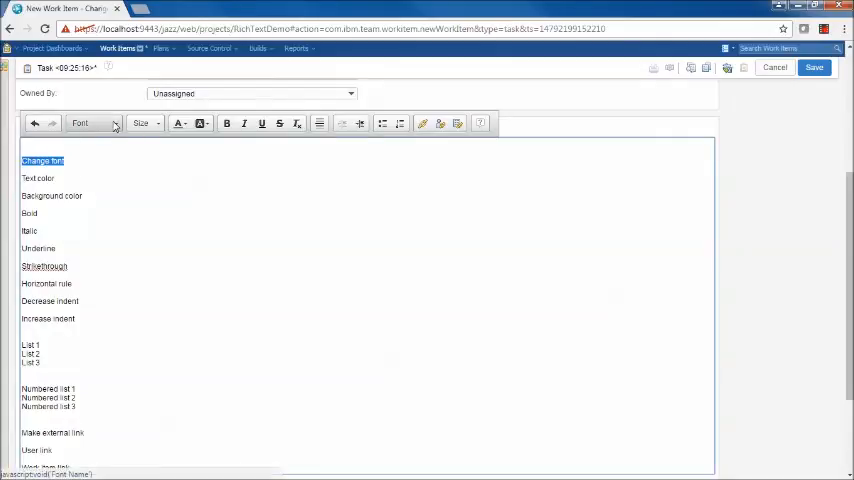
{"action": "left_click", "coordinate": [94, 122]}
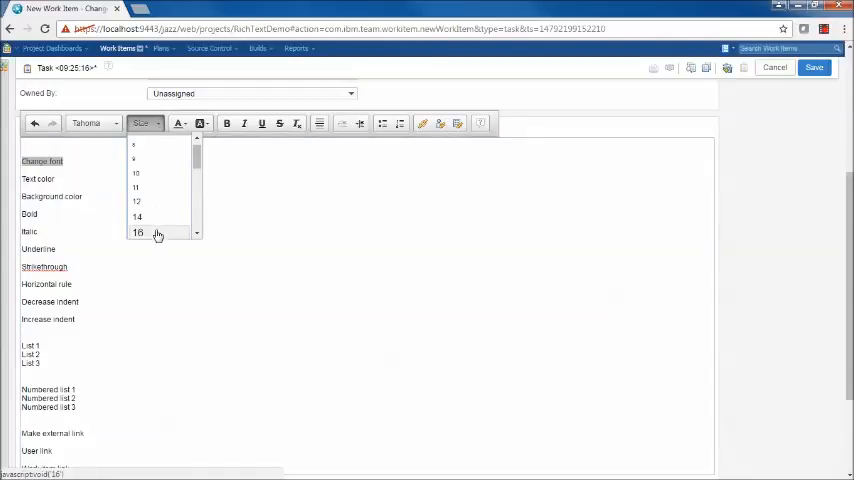
{"action": "left_click", "coordinate": [137, 233]}
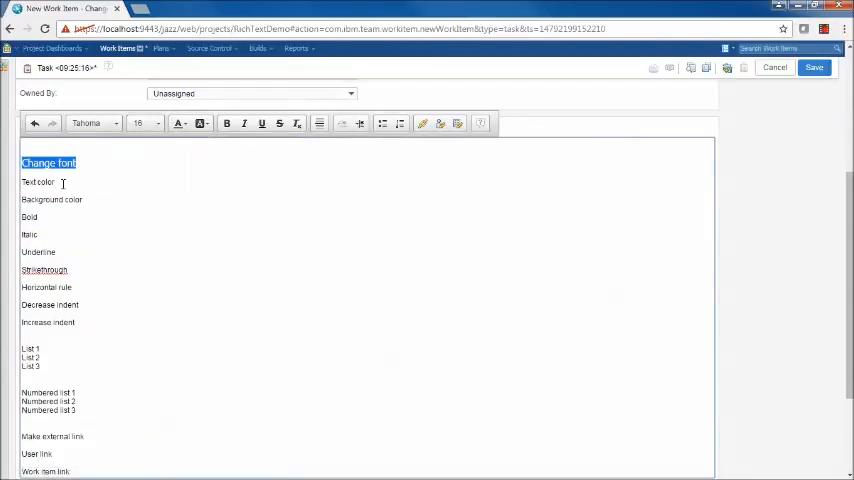
Step: Colour the Text color sample line and make the Bold line bold
{"action": "left_click", "coordinate": [179, 123]}
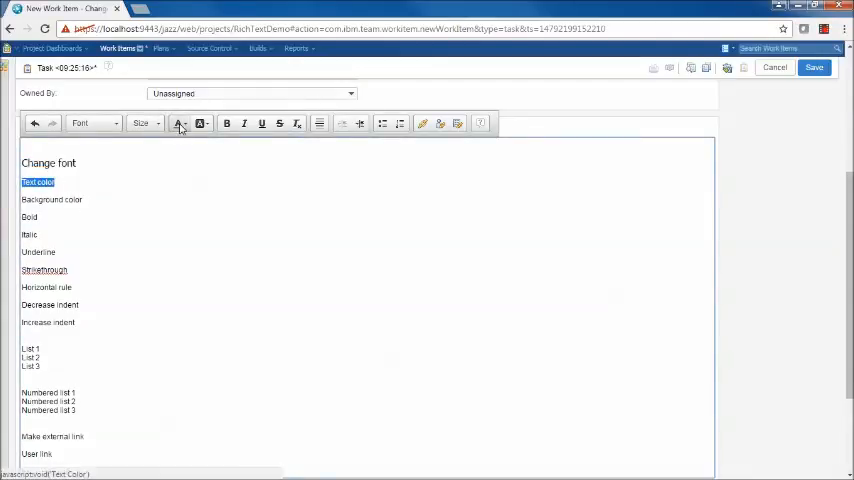
{"action": "left_click", "coordinate": [178, 123]}
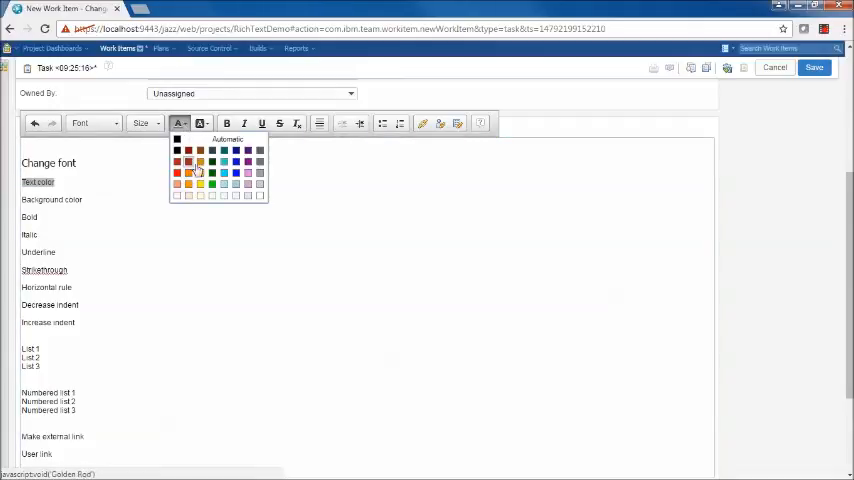
{"action": "left_click", "coordinate": [199, 171]}
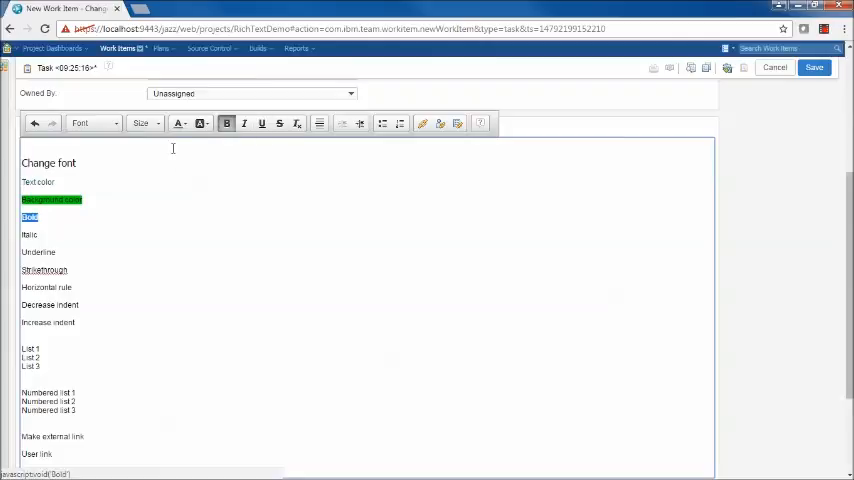
{"action": "left_click", "coordinate": [244, 123]}
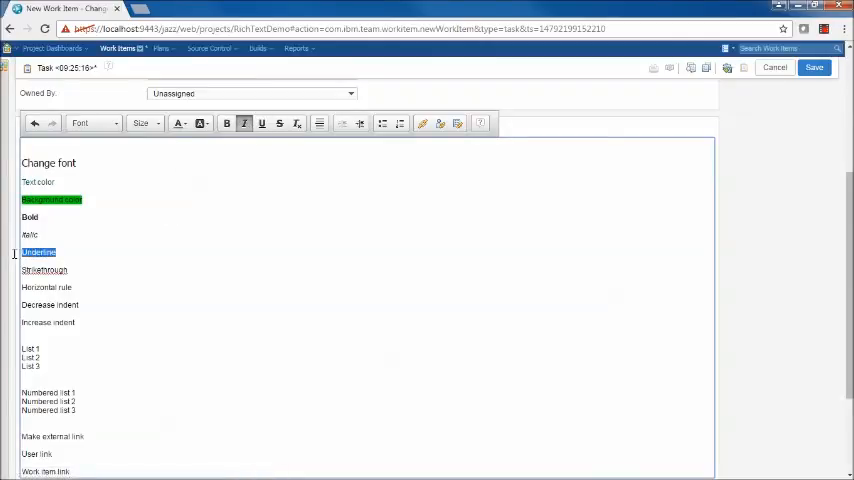
Step: Underline and strike through their sample lines, and replace Horizontal rule with a rule
{"action": "left_click", "coordinate": [261, 123]}
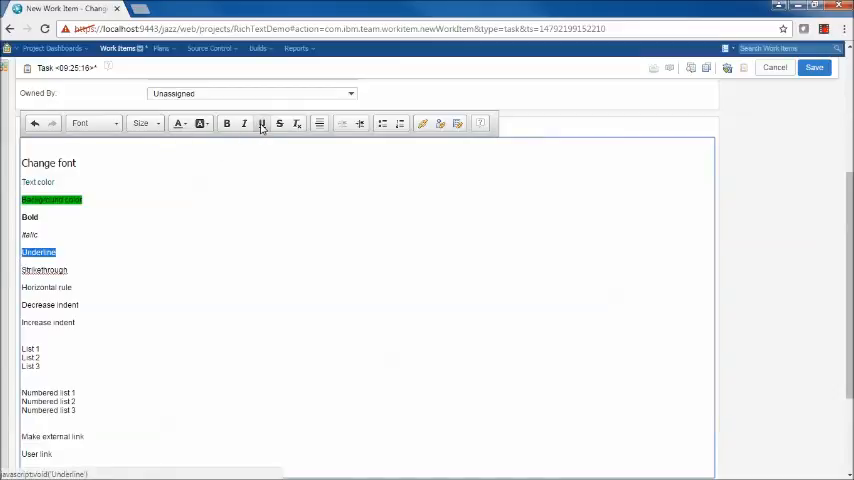
{"action": "left_click", "coordinate": [261, 123]}
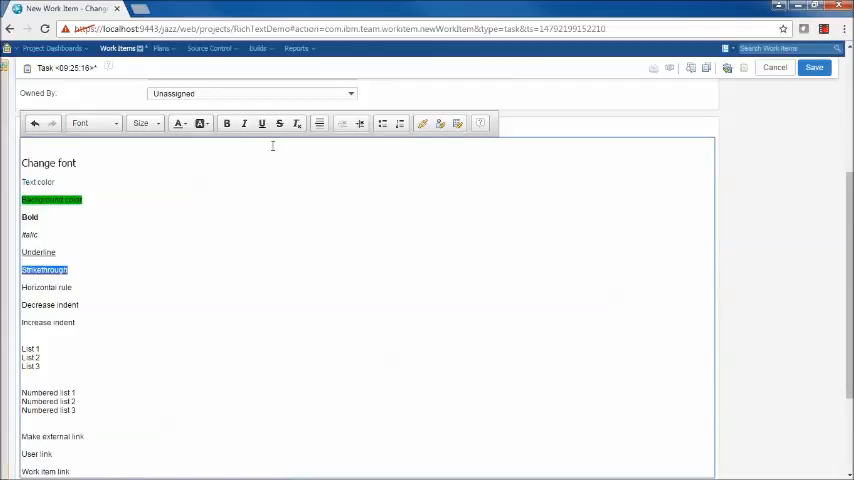
{"action": "left_click", "coordinate": [279, 123]}
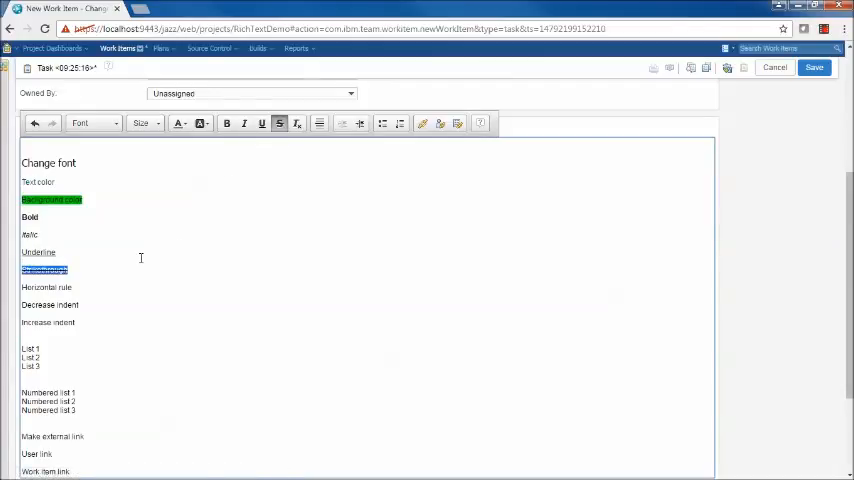
{"action": "mouse_move", "coordinate": [84, 283]}
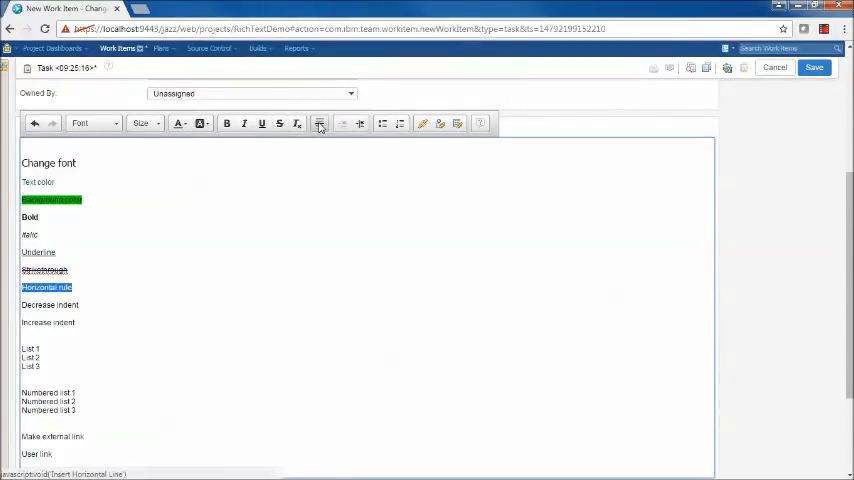
{"action": "mouse_move", "coordinate": [319, 123]}
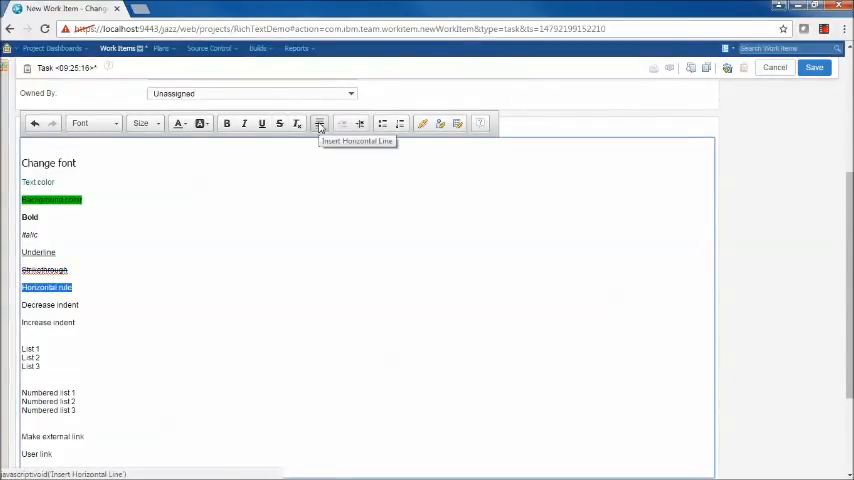
{"action": "left_click", "coordinate": [319, 123]}
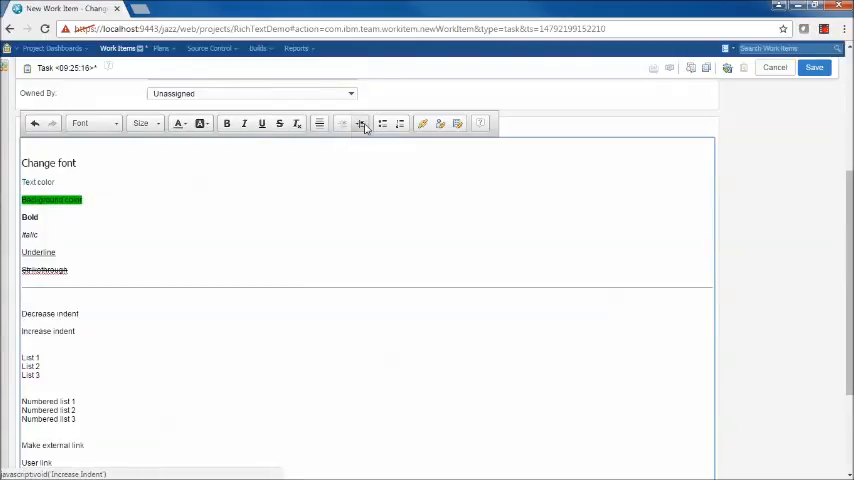
Step: Format List 1–3 as bullets and Numbered list 1–3 as a numbered list
{"action": "left_click", "coordinate": [361, 123]}
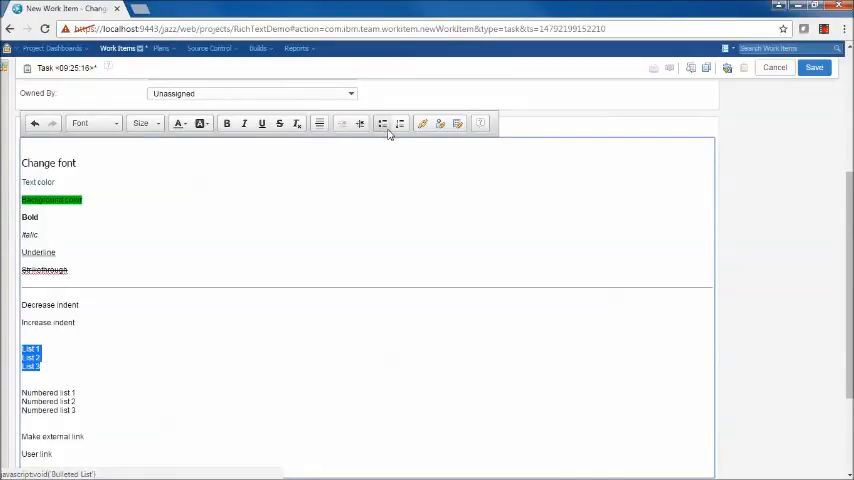
{"action": "mouse_move", "coordinate": [400, 123]}
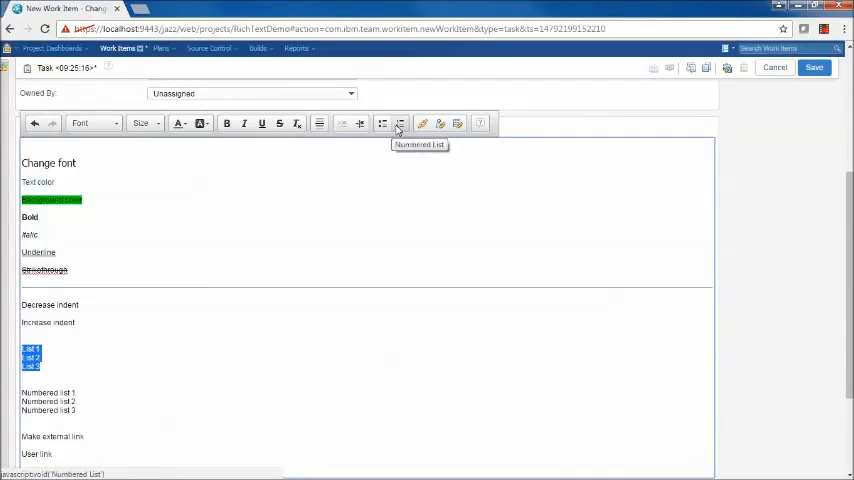
{"action": "mouse_move", "coordinate": [382, 123]}
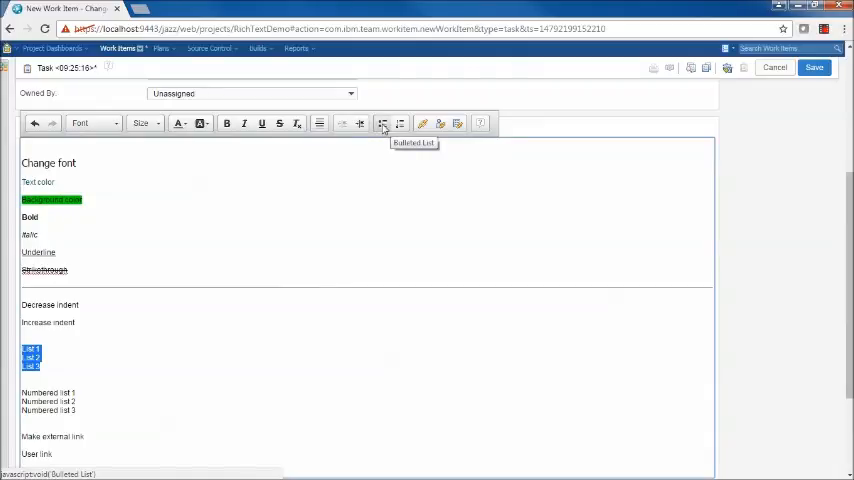
{"action": "left_click", "coordinate": [382, 123]}
{"action": "type", "text": "4"}
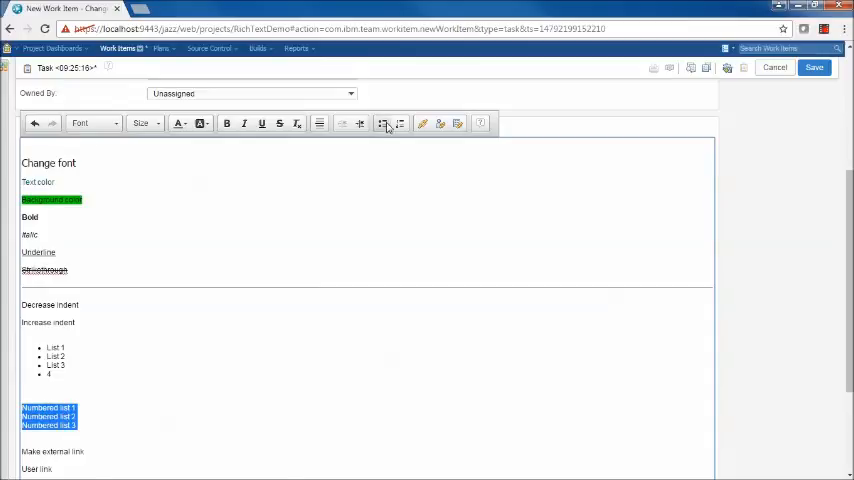
{"action": "left_click", "coordinate": [399, 123]}
{"action": "type", "text": "4"}
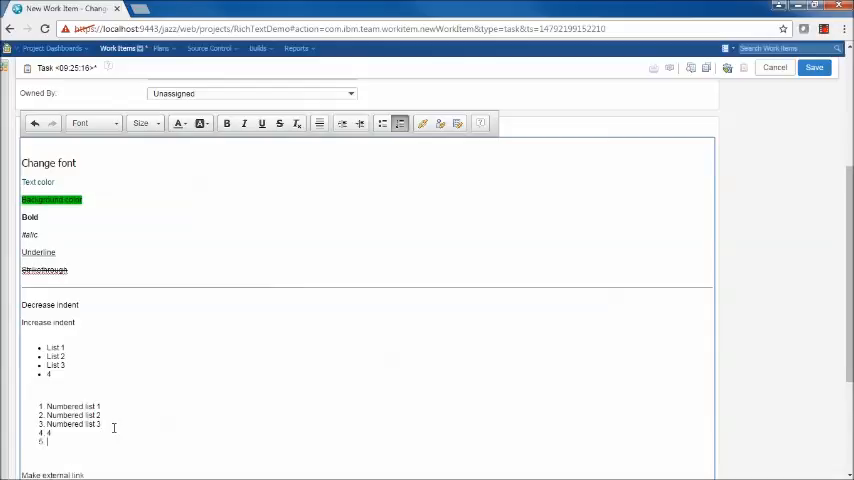
{"action": "scroll", "scroll_direction": "down", "scroll_amount": 3}
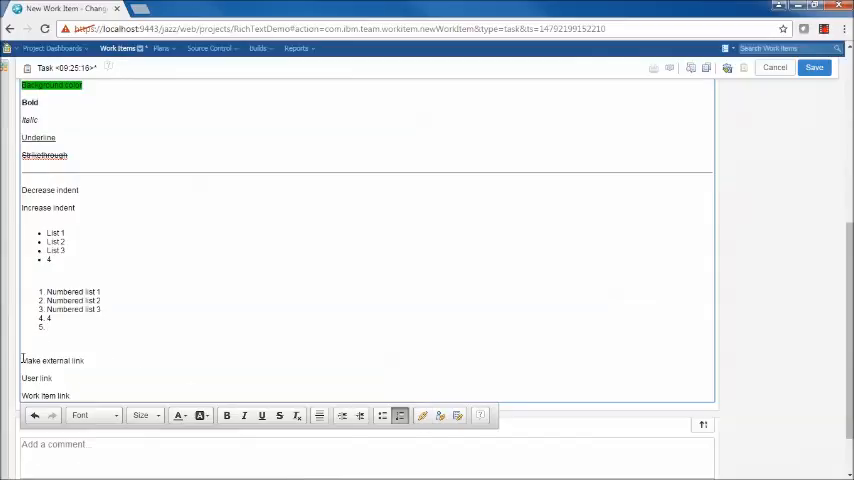
{"action": "mouse_move", "coordinate": [423, 415]}
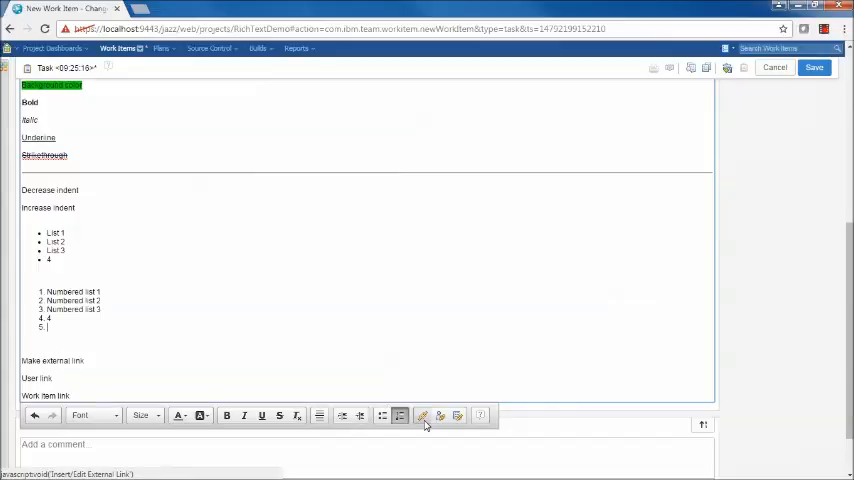
{"action": "mouse_move", "coordinate": [456, 415]}
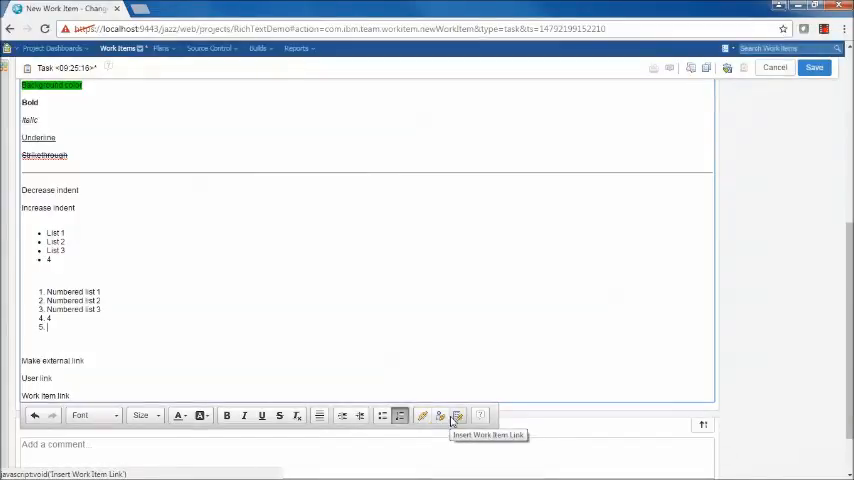
{"action": "mouse_move", "coordinate": [438, 415]}
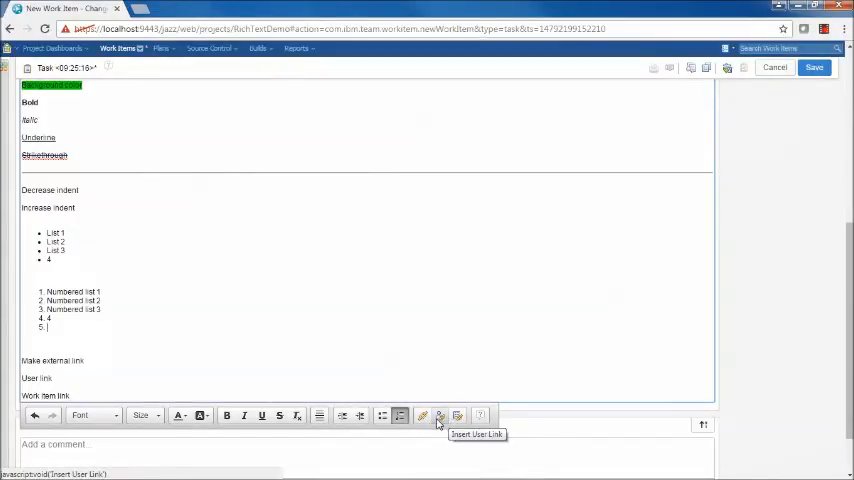
{"action": "mouse_move", "coordinate": [457, 416]}
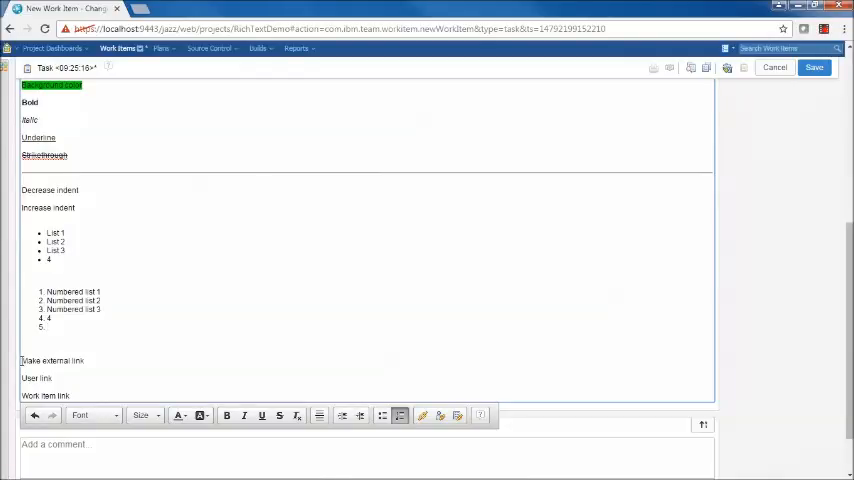
Step: Add sample text to the RichTextTab section and enter 'Test summary' as Summary
{"action": "left_click_drag", "start_coordinate": [21, 360], "coordinate": [68, 395]}
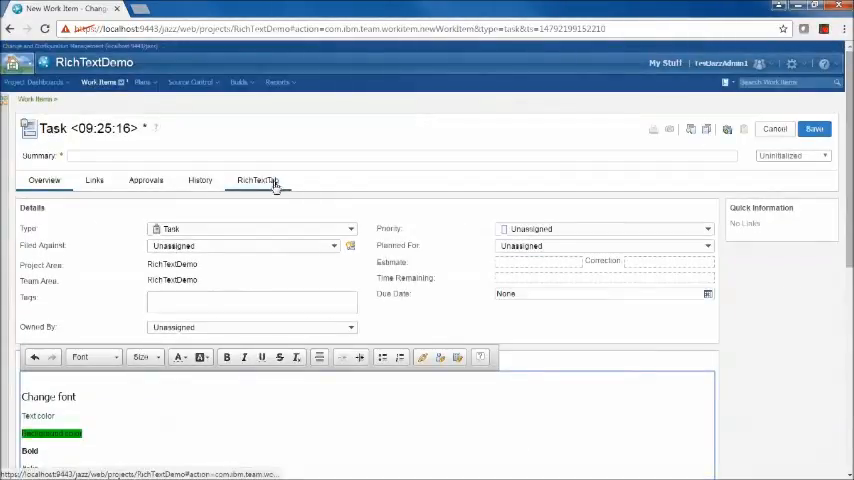
{"action": "mouse_move", "coordinate": [258, 180]}
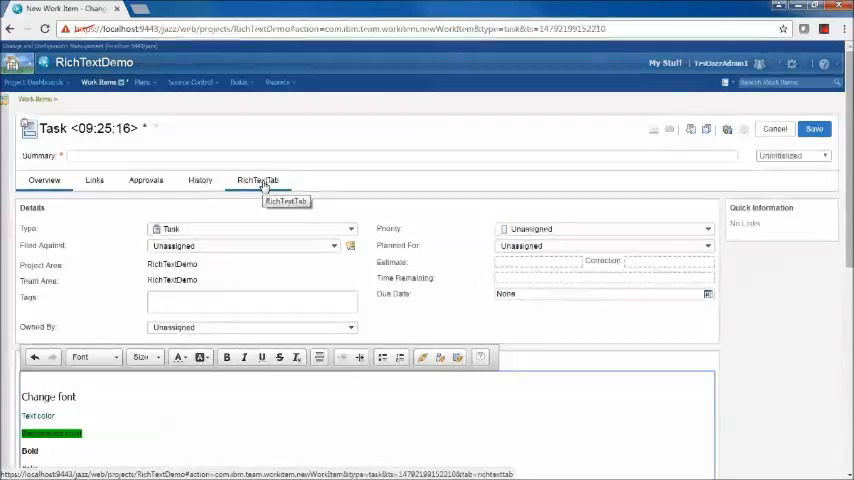
{"action": "left_click", "coordinate": [258, 180]}
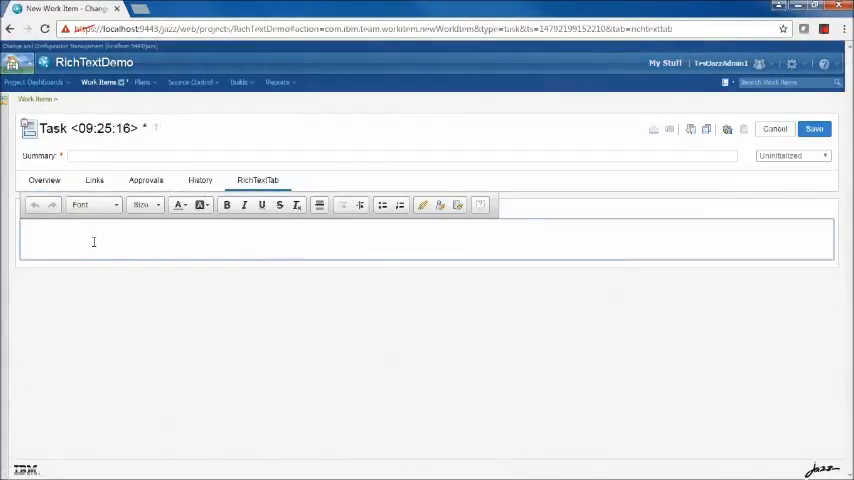
{"action": "type", "text": "Text color"}
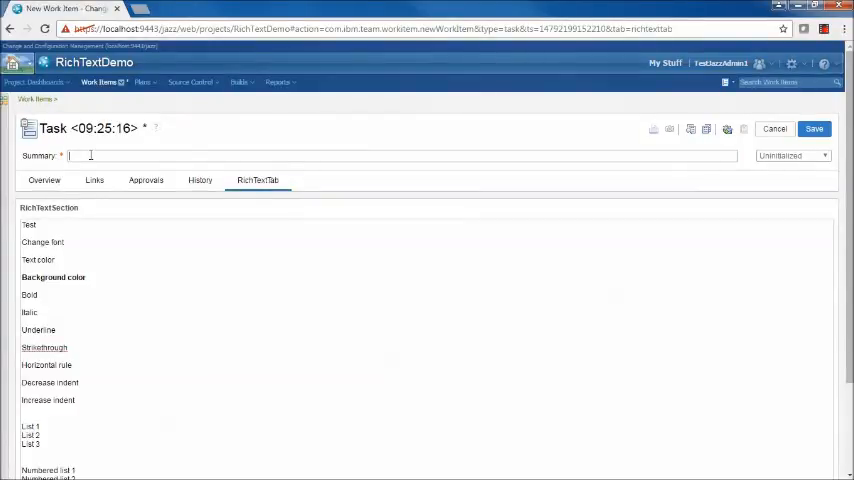
{"action": "type", "text": "Test s"}
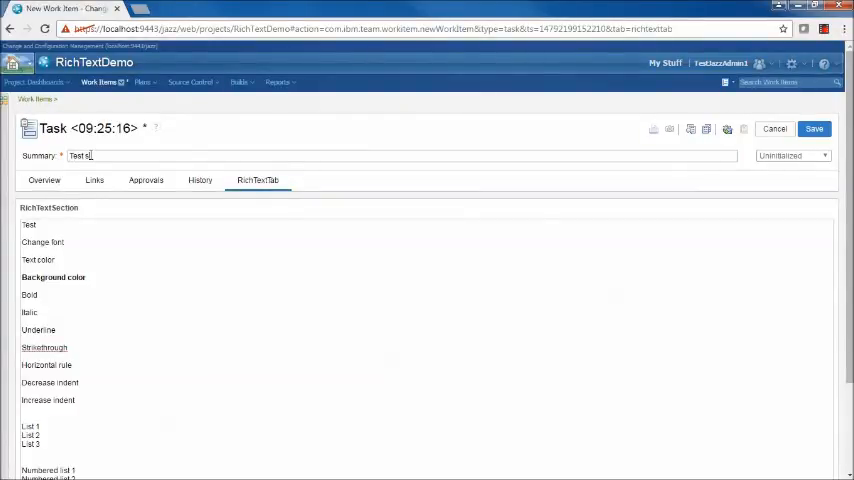
{"action": "type", "text": "ummary"}
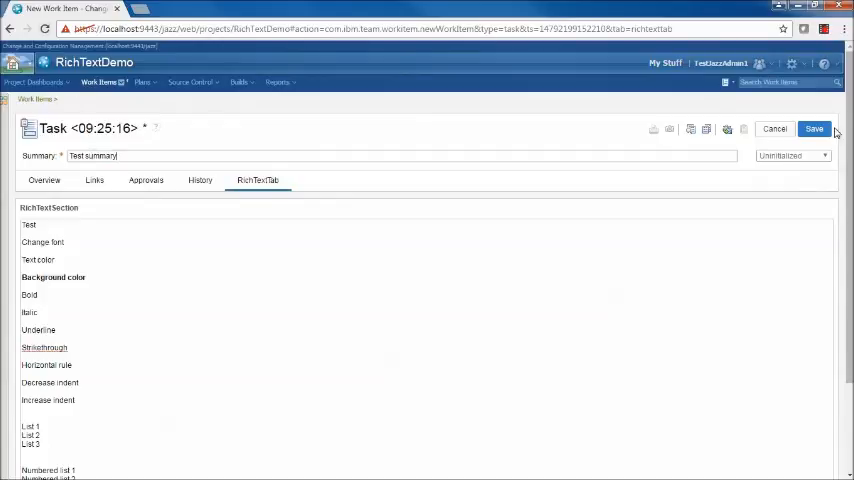
Step: Save the new task so it becomes Task 222 'Test summary'
{"action": "left_click", "coordinate": [814, 128]}
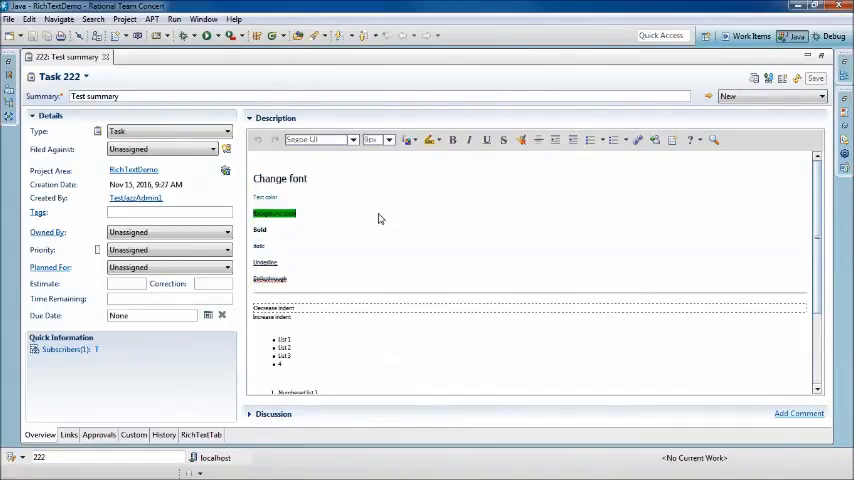
{"action": "mouse_move", "coordinate": [420, 147]}
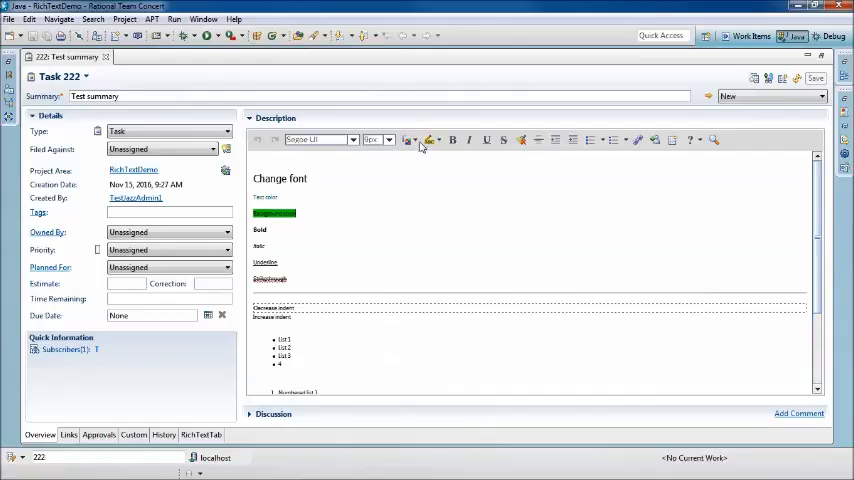
{"action": "mouse_move", "coordinate": [740, 140]}
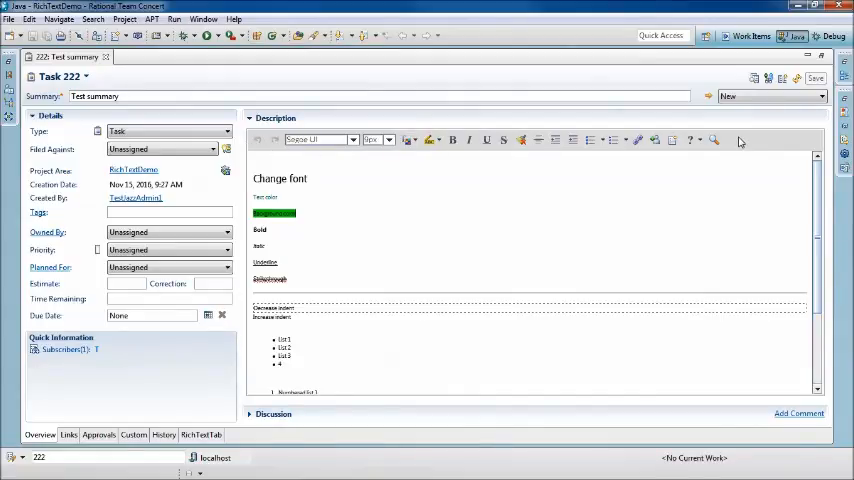
{"action": "mouse_move", "coordinate": [570, 240]}
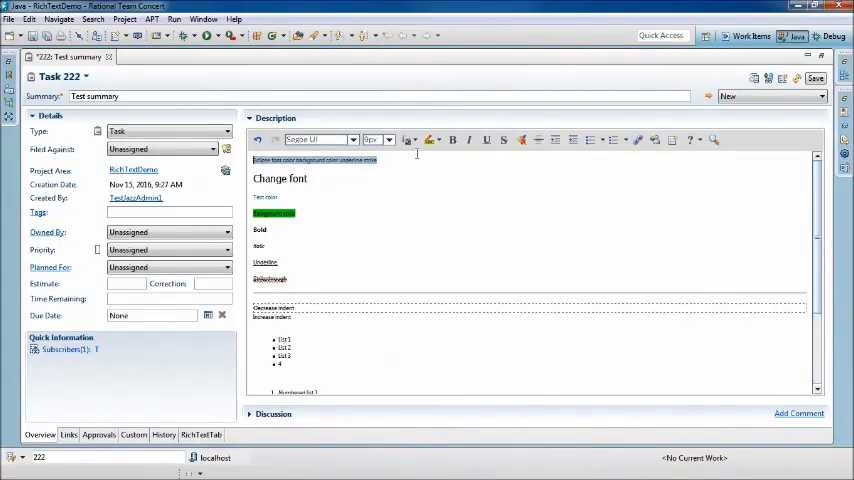
{"action": "left_click", "coordinate": [430, 139]}
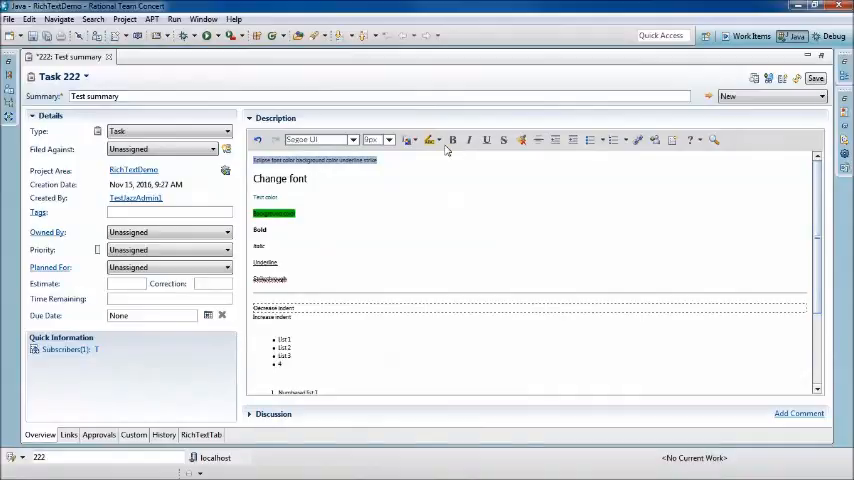
{"action": "mouse_move", "coordinate": [504, 150]}
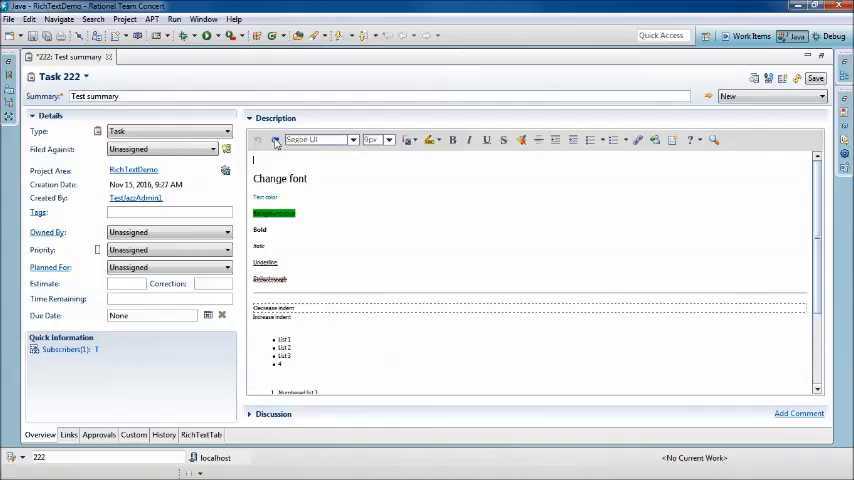
{"action": "mouse_move", "coordinate": [275, 140]}
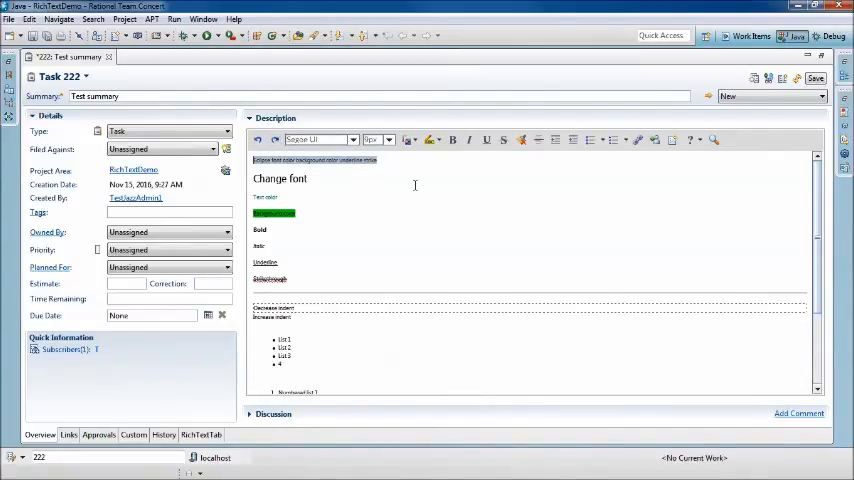
Step: Scroll down Task 222's description past the lists to the link sample lines
{"action": "scroll", "scroll_direction": "down", "scroll_amount": 3}
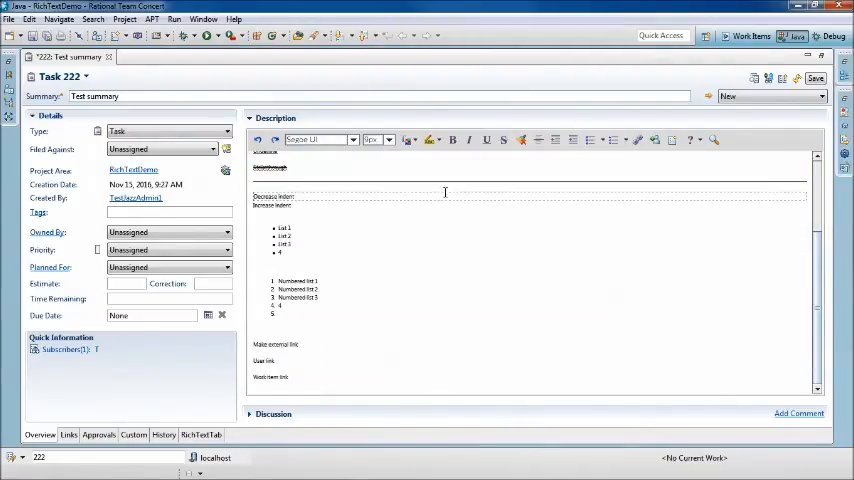
{"action": "mouse_move", "coordinate": [343, 365]}
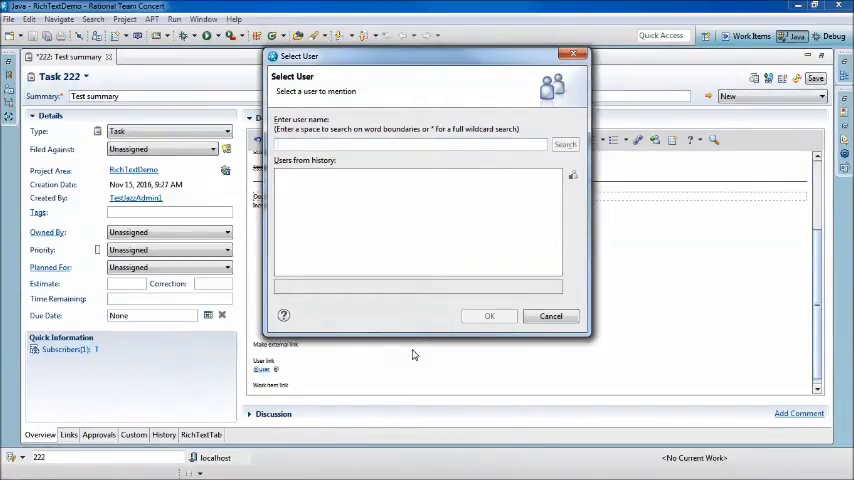
Step: Search users for 'ADMIN', select the match, then cancel the user picker
{"action": "type", "text": "ADMIN"}
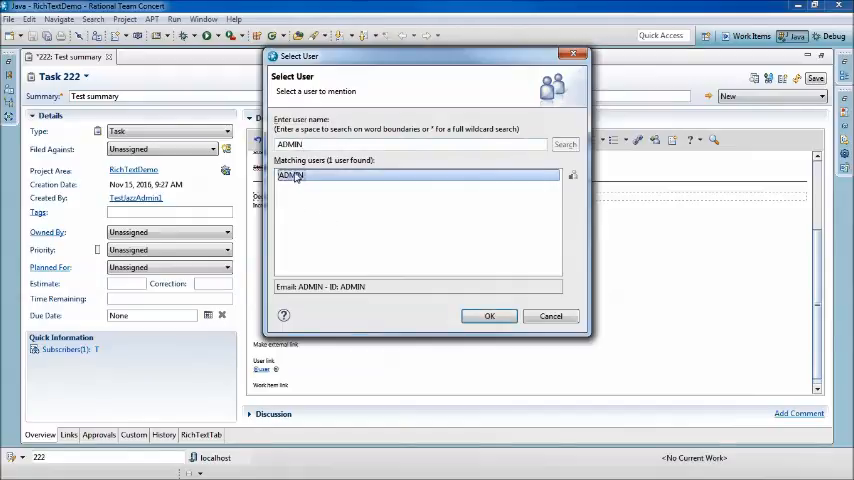
{"action": "left_click", "coordinate": [489, 316]}
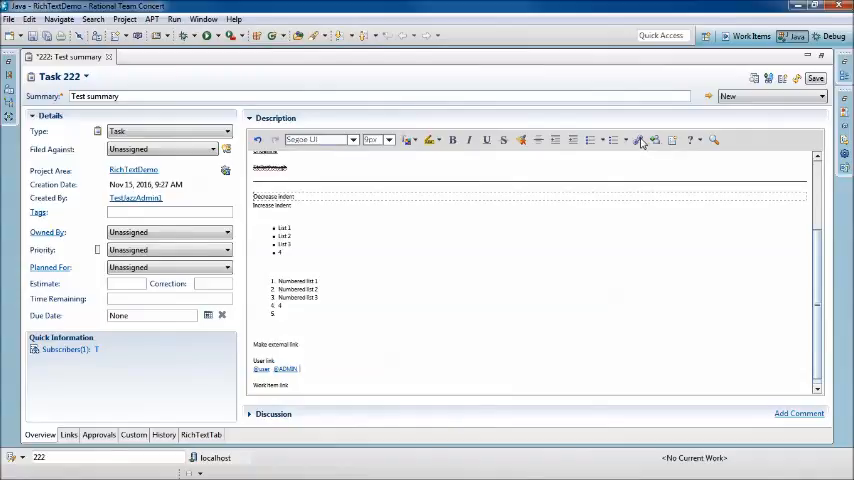
{"action": "mouse_move", "coordinate": [653, 140]}
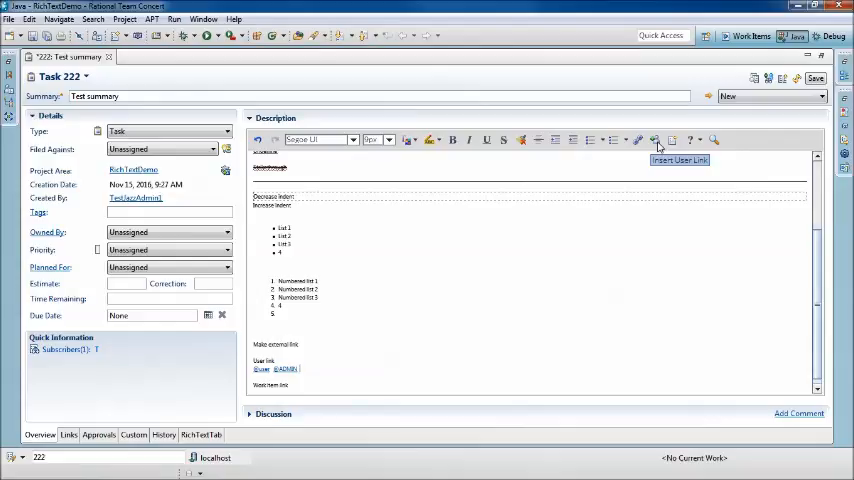
{"action": "mouse_move", "coordinate": [673, 140]}
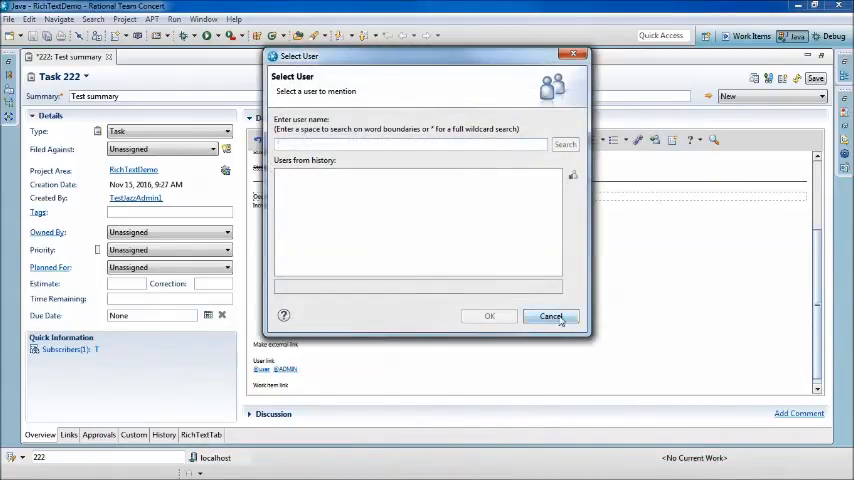
{"action": "left_click", "coordinate": [551, 316]}
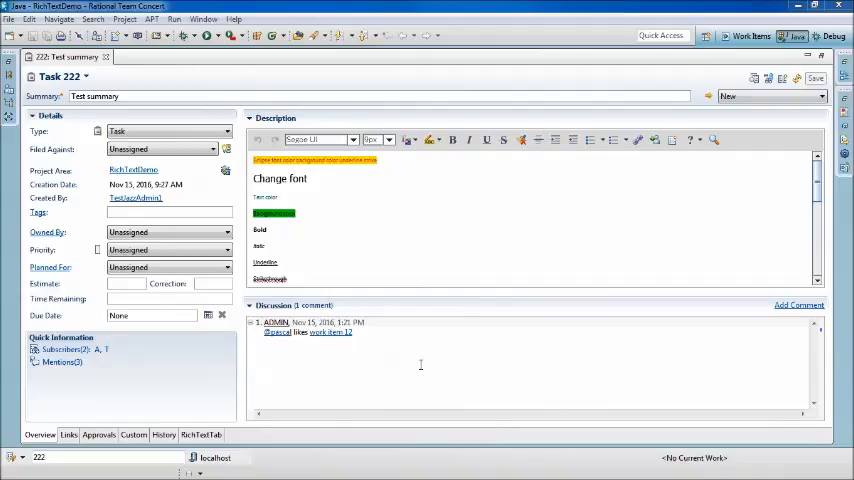
{"action": "mouse_move", "coordinate": [428, 336]}
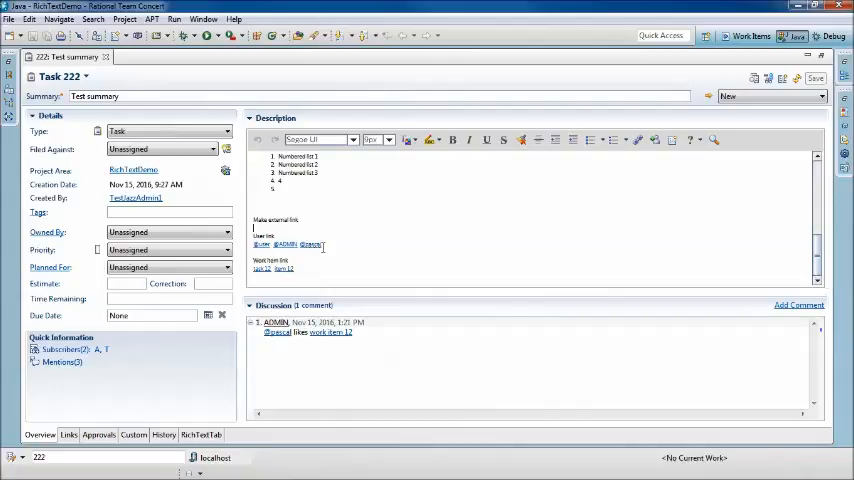
{"action": "mouse_move", "coordinate": [311, 244]}
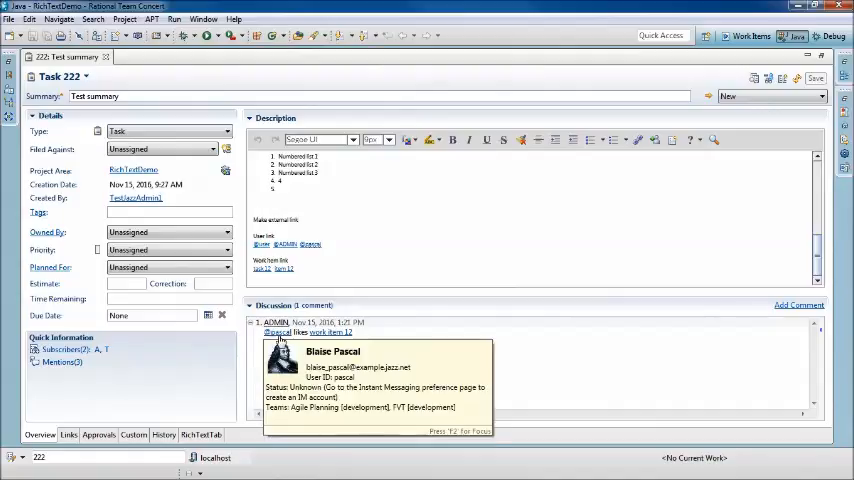
{"action": "mouse_move", "coordinate": [475, 330]}
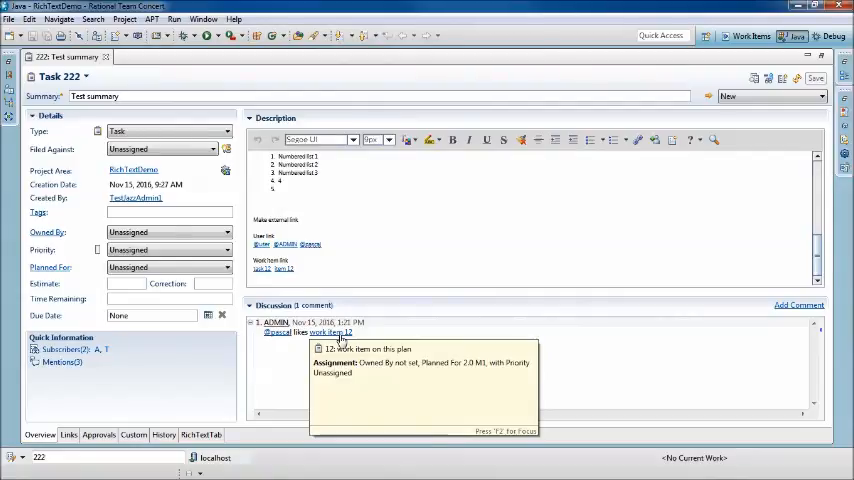
{"action": "mouse_move", "coordinate": [385, 270]}
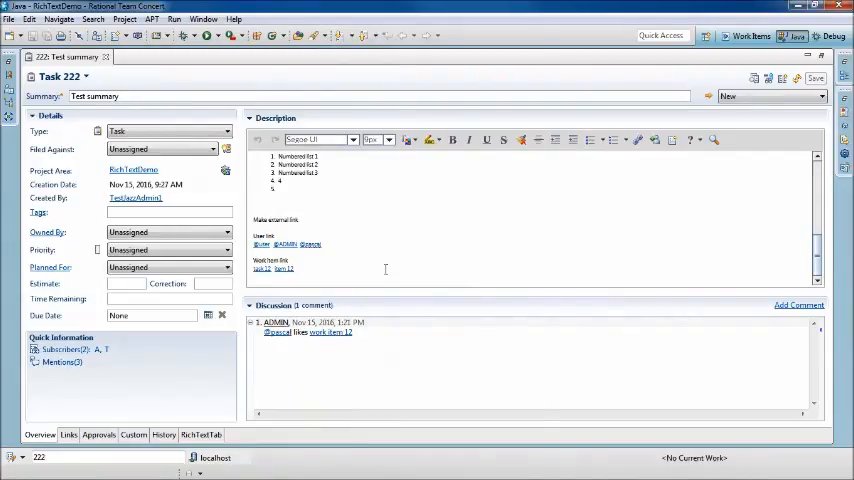
{"action": "mouse_move", "coordinate": [263, 268]}
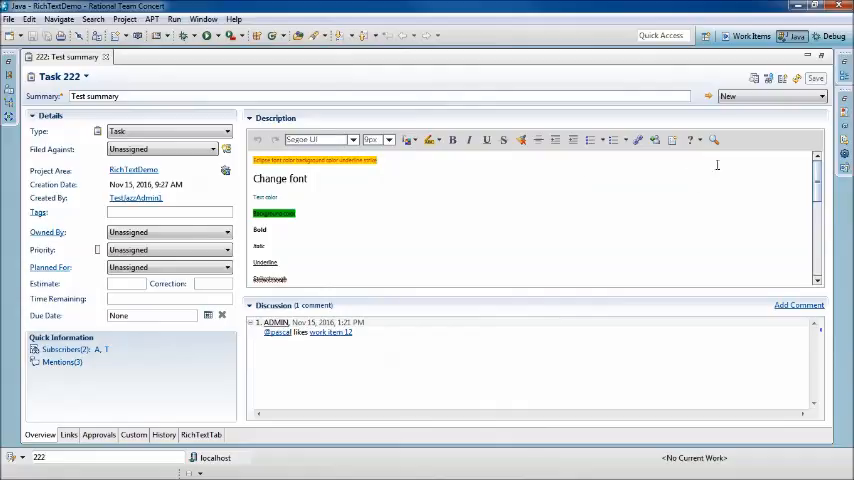
{"action": "mouse_move", "coordinate": [714, 140]}
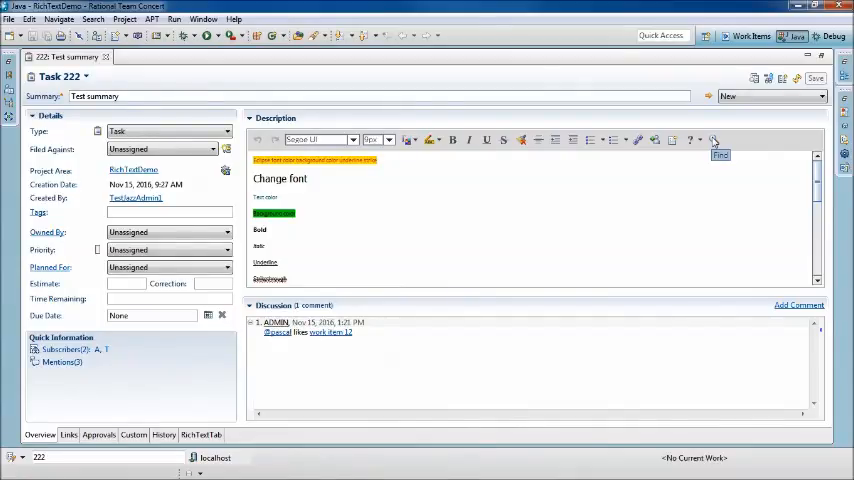
{"action": "left_click", "coordinate": [714, 140]}
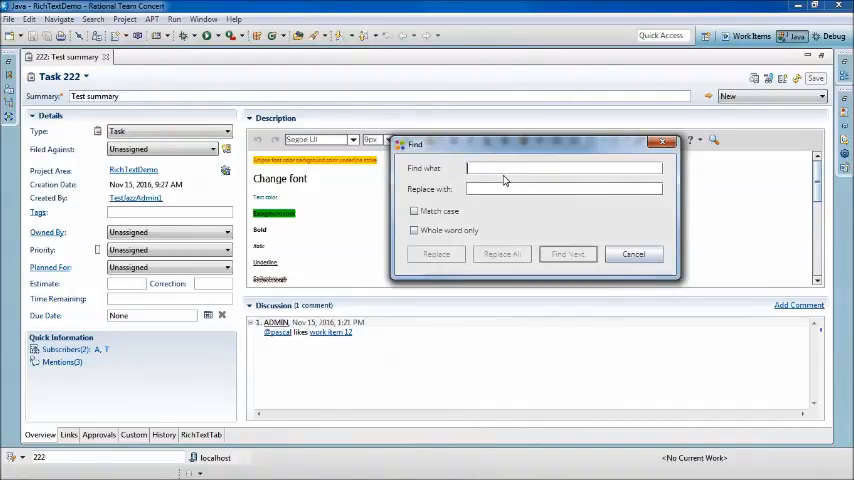
{"action": "type", "text": "numbered"}
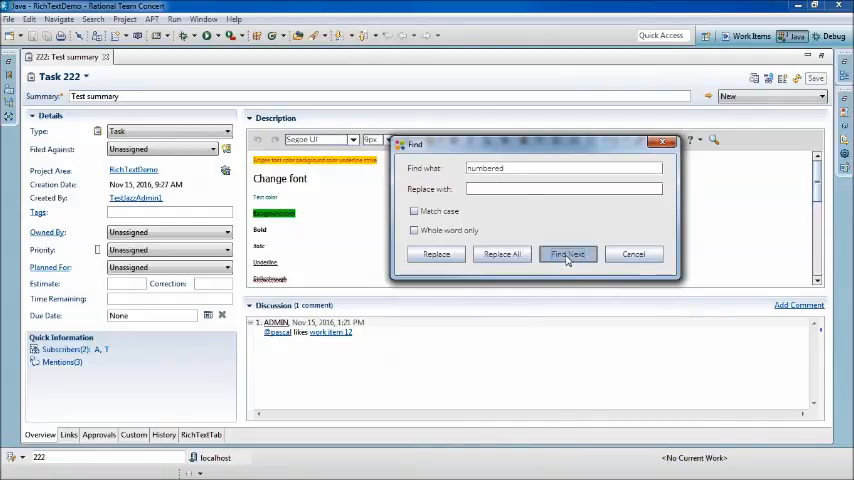
{"action": "left_click", "coordinate": [568, 254]}
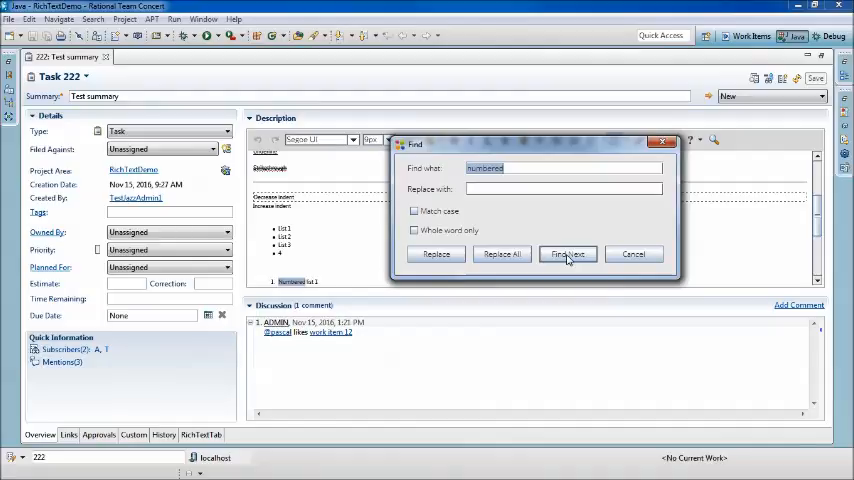
{"action": "left_click", "coordinate": [568, 253]}
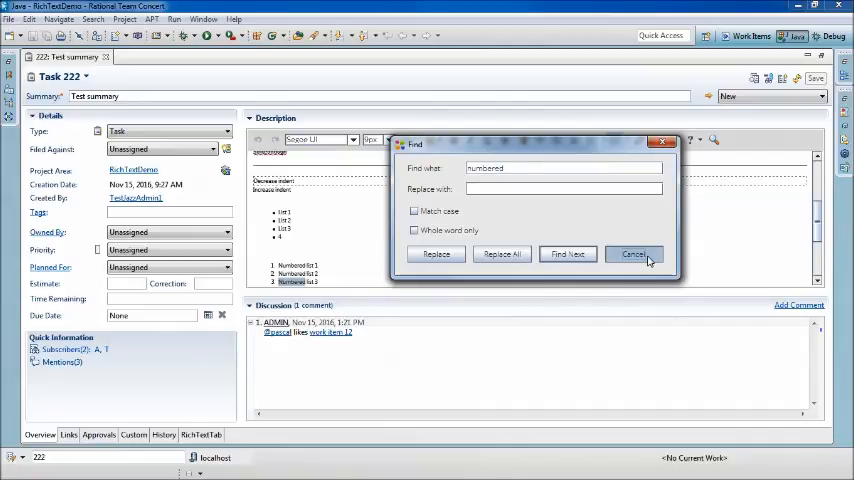
{"action": "left_click", "coordinate": [634, 254]}
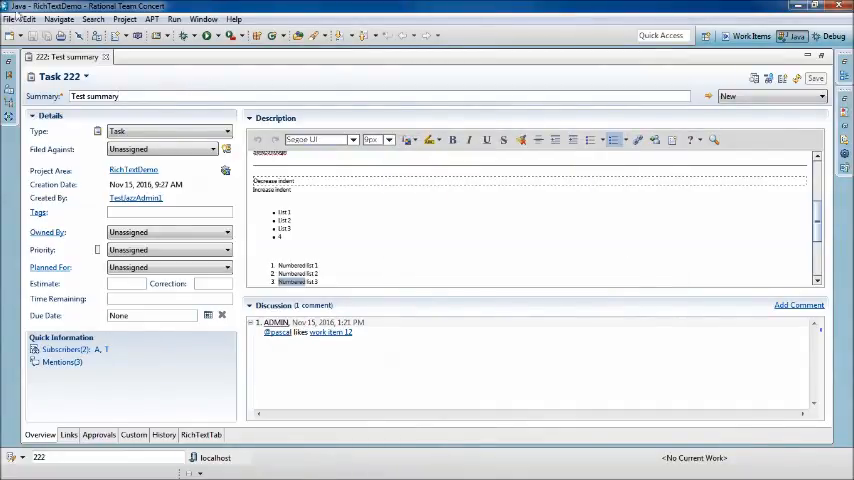
Step: Open Edit > Find/Replace and drag its dialog higher on screen
{"action": "left_click", "coordinate": [27, 19]}
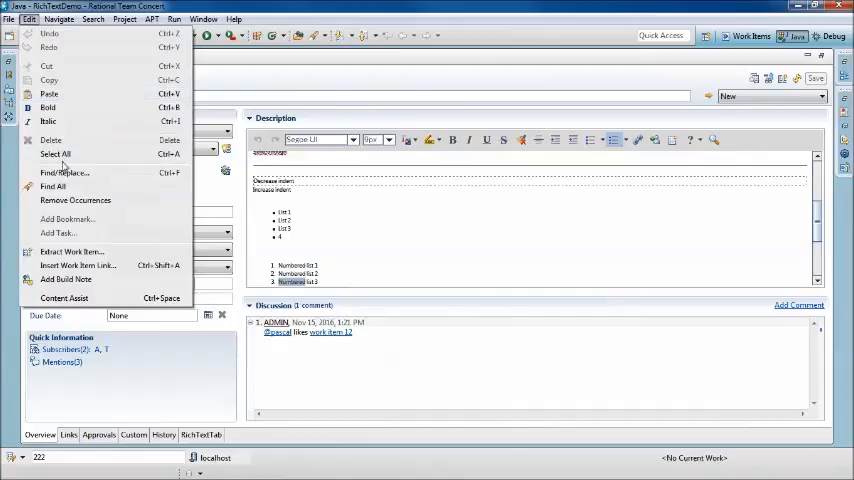
{"action": "left_click", "coordinate": [64, 172]}
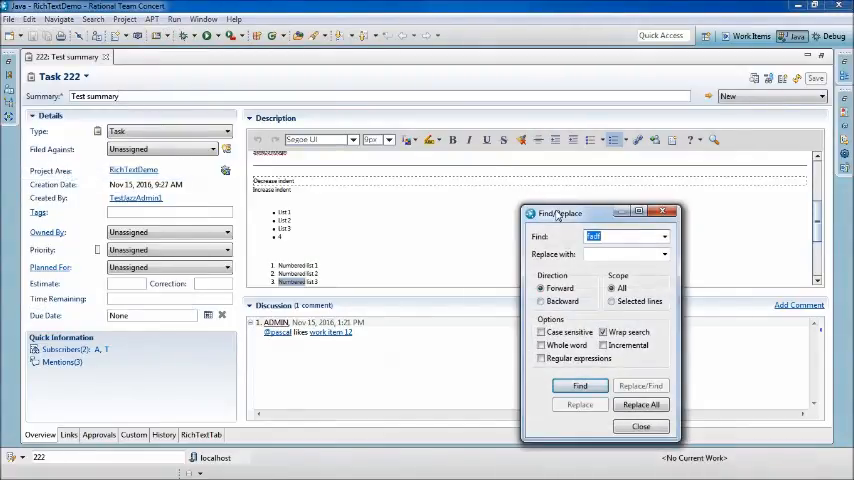
{"action": "left_click_drag", "start_coordinate": [560, 213], "coordinate": [550, 145]}
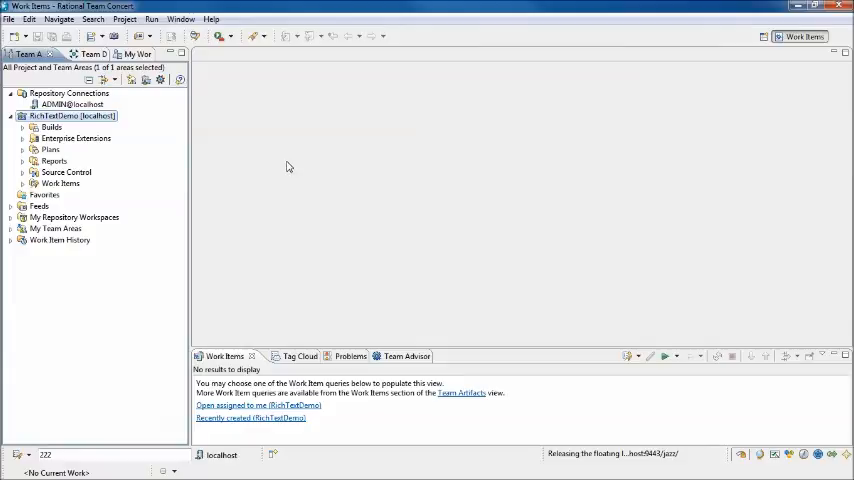
{"action": "left_click", "coordinate": [211, 18]}
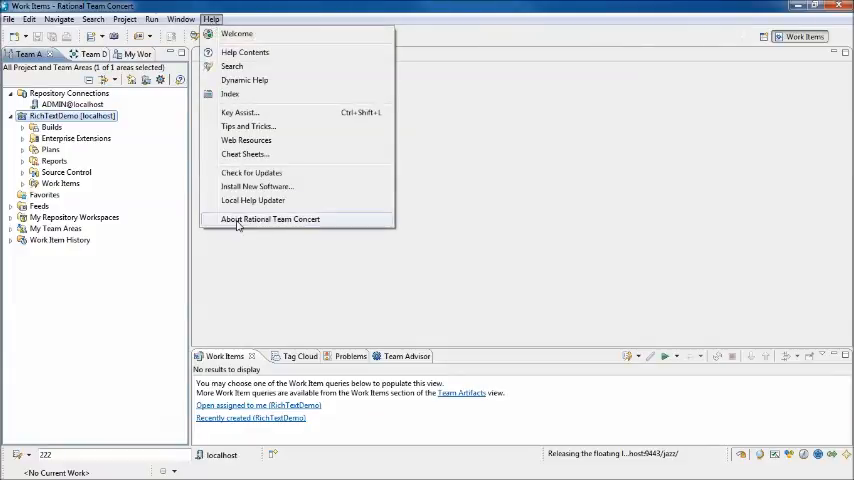
{"action": "left_click", "coordinate": [270, 219]}
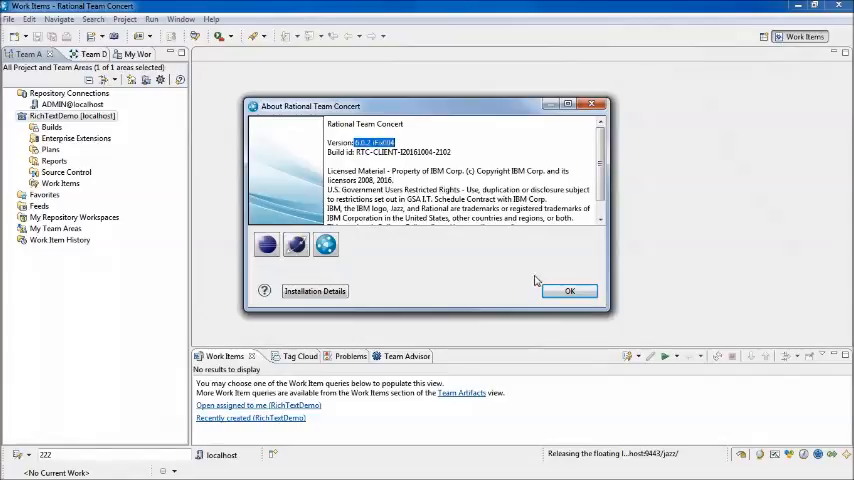
{"action": "left_click", "coordinate": [569, 291]}
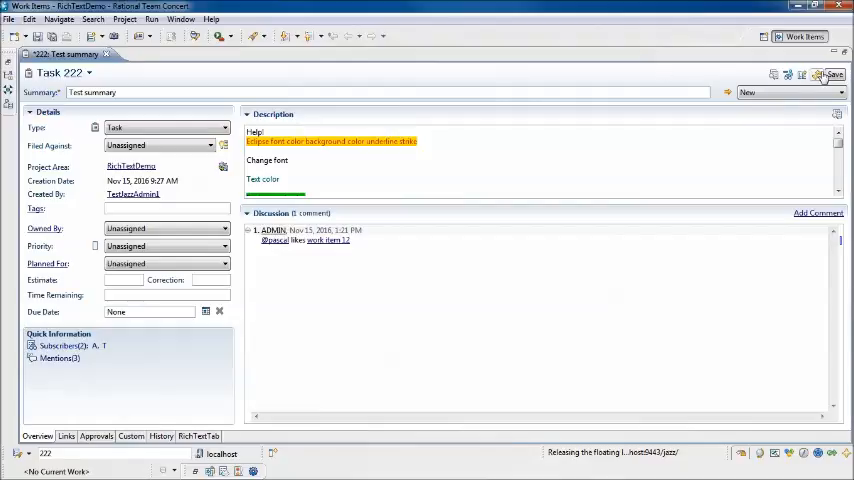
Step: Try saving Task 222, read the extended rich text error details, and dismiss it
{"action": "left_click", "coordinate": [832, 74]}
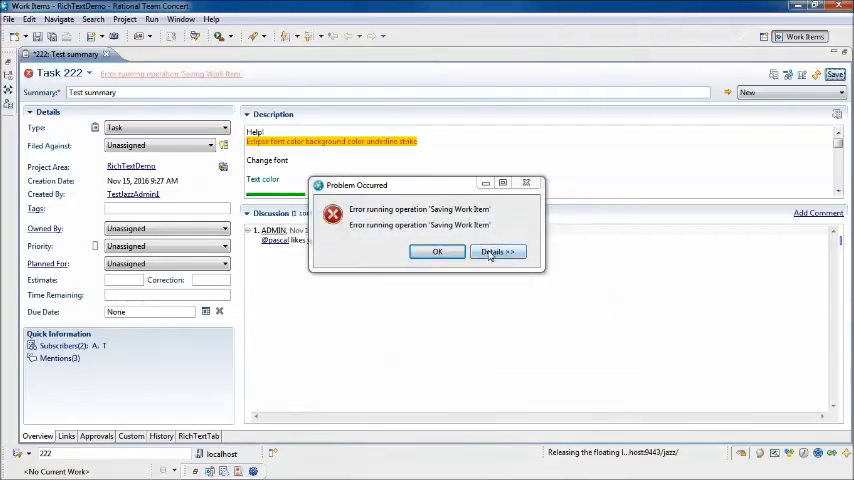
{"action": "left_click", "coordinate": [497, 251]}
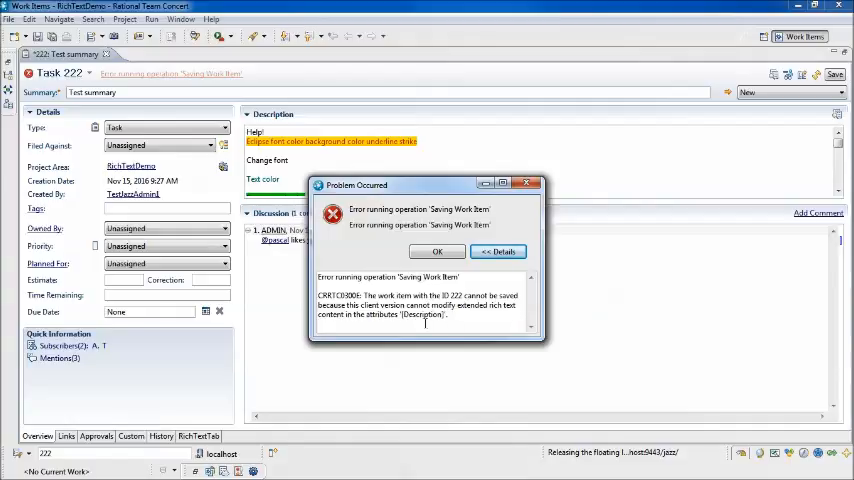
{"action": "double_click", "coordinate": [422, 314]}
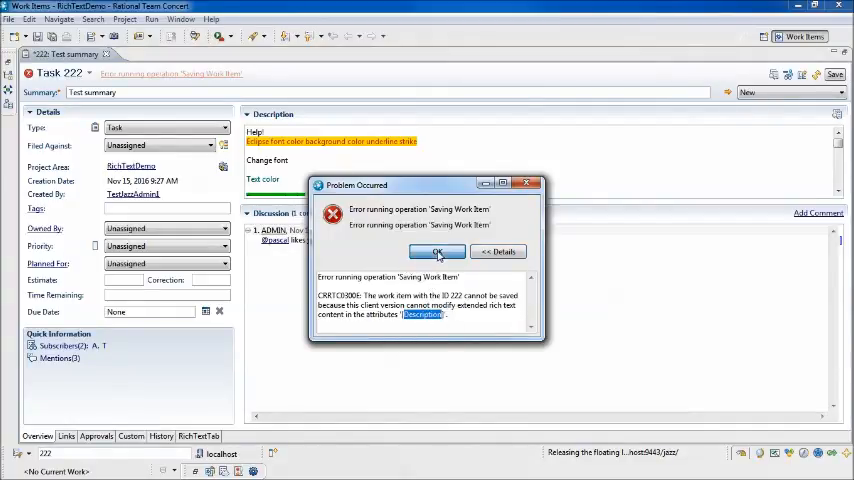
{"action": "left_click", "coordinate": [437, 251]}
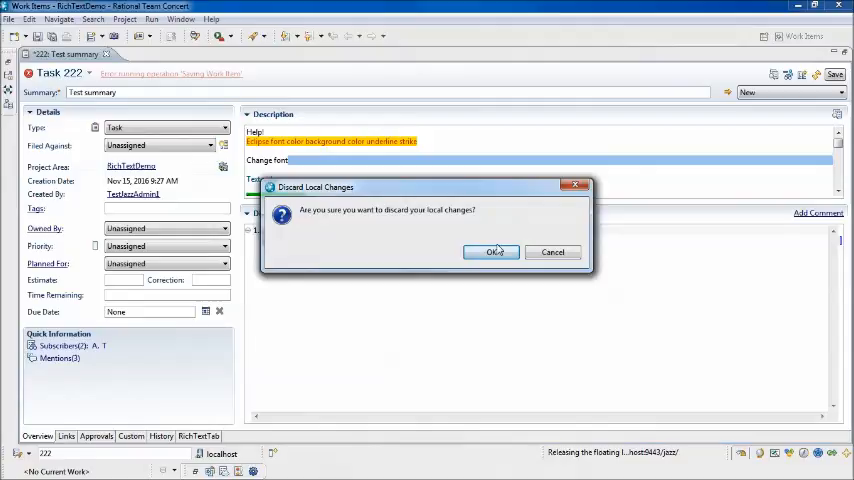
Step: Discard the local description changes and open the Owned By list
{"action": "left_click", "coordinate": [491, 252]}
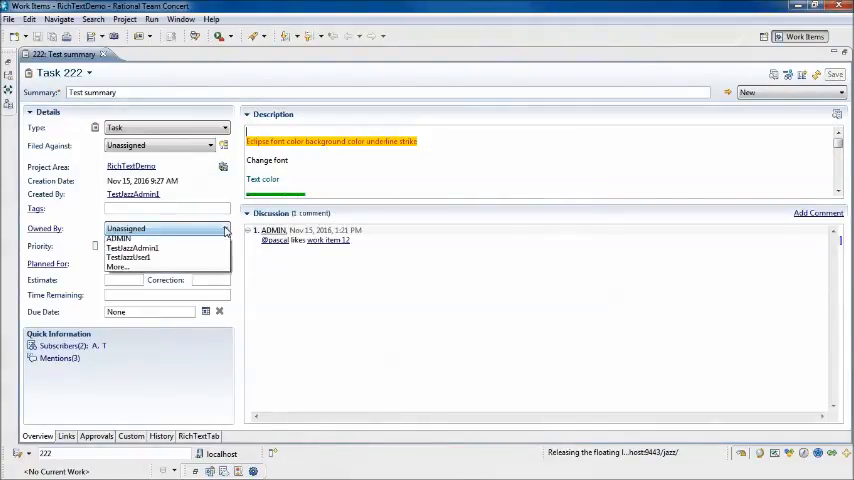
{"action": "left_click", "coordinate": [131, 247]}
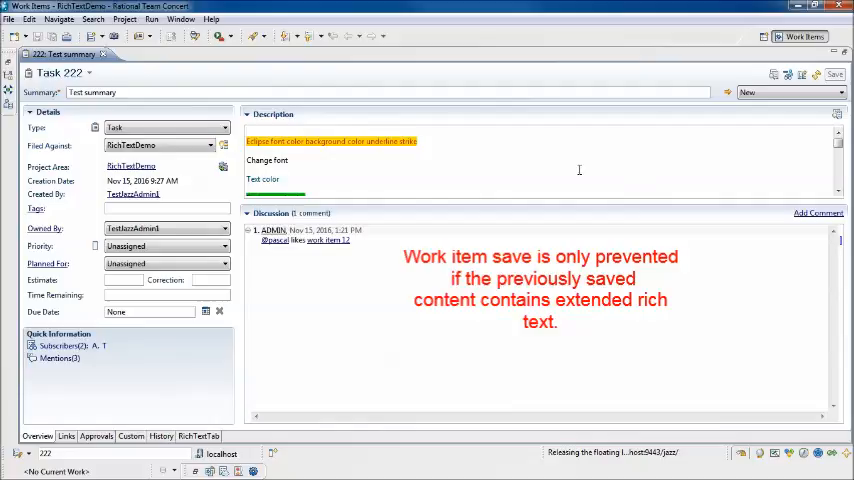
{"action": "mouse_move", "coordinate": [581, 169]}
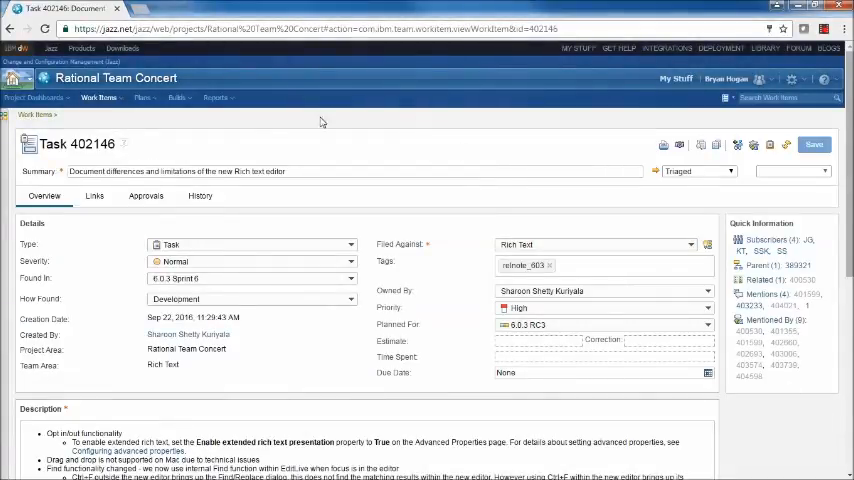
{"action": "mouse_move", "coordinate": [434, 154]}
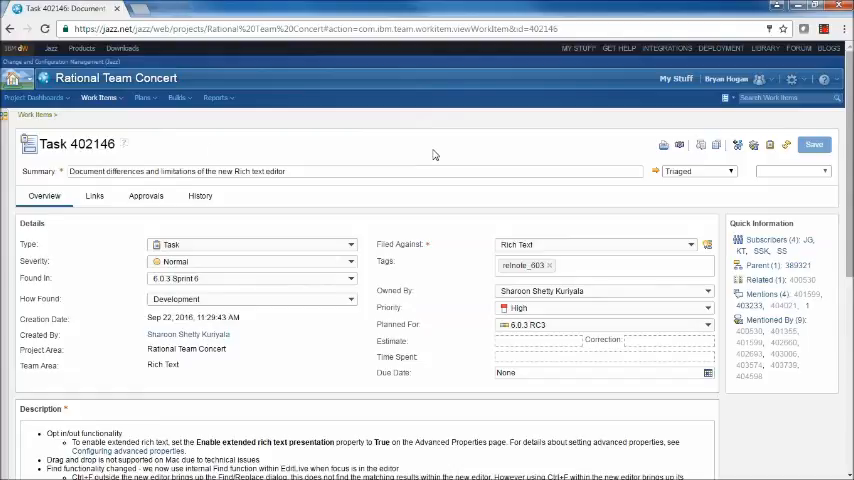
Step: Scroll through Task 402146's description of rich text editor limitations
{"action": "scroll", "scroll_direction": "down", "scroll_amount": 3}
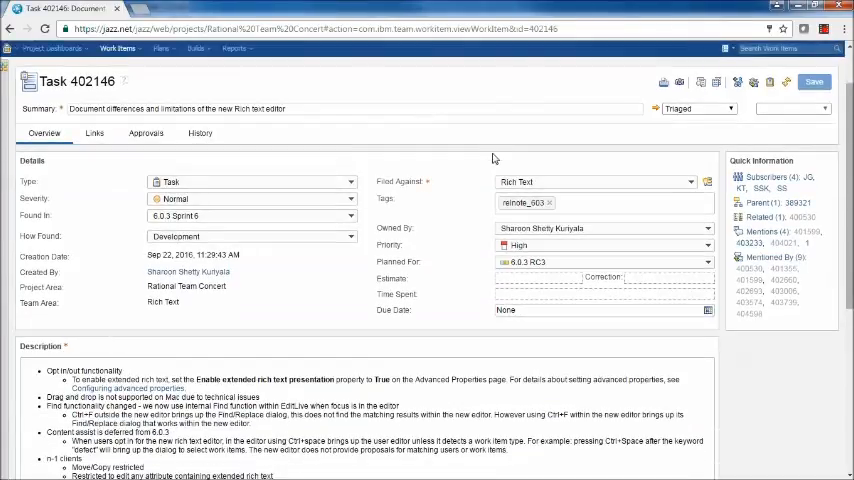
{"action": "mouse_move", "coordinate": [435, 152]}
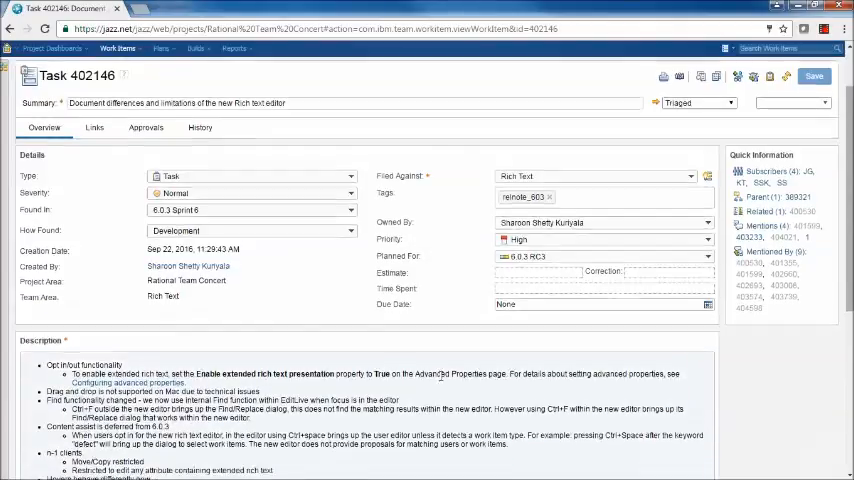
{"action": "scroll", "scroll_direction": "down", "scroll_amount": 3}
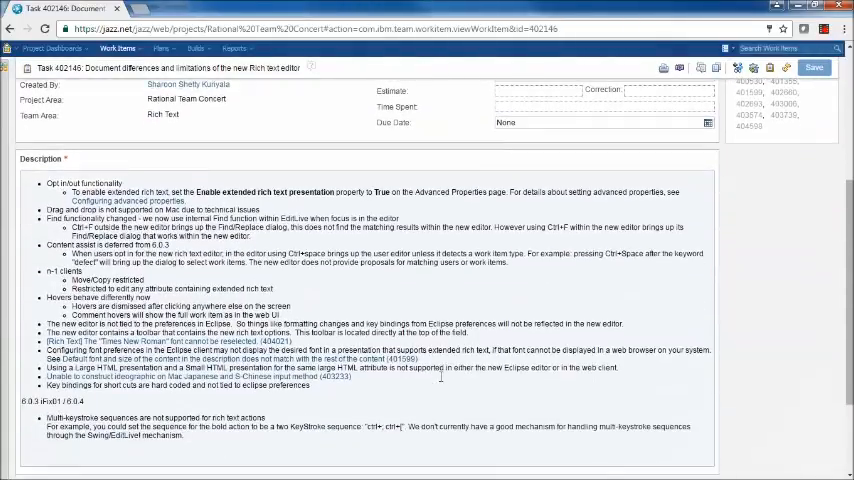